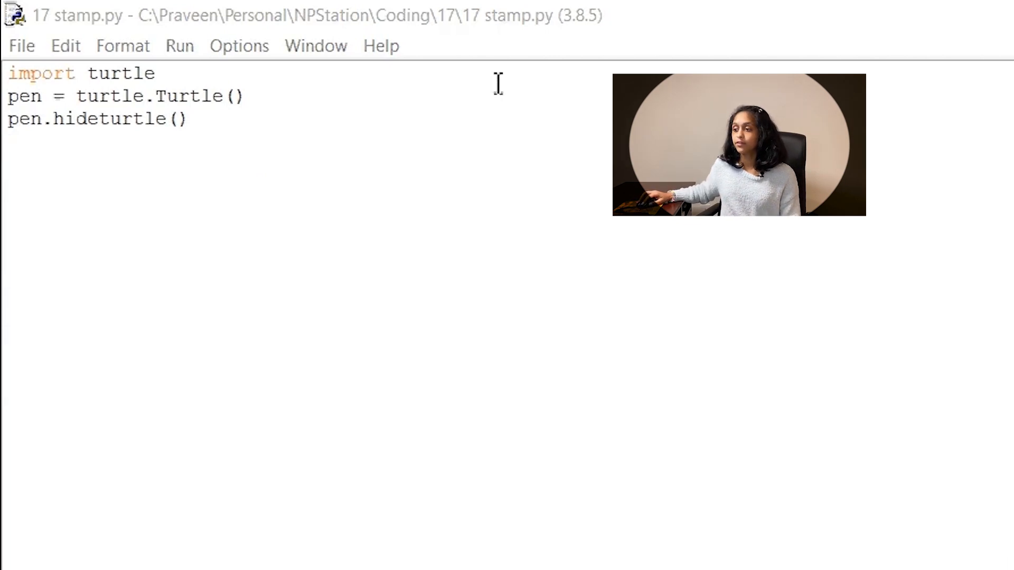
pyautogui.moveTo(315, 221)
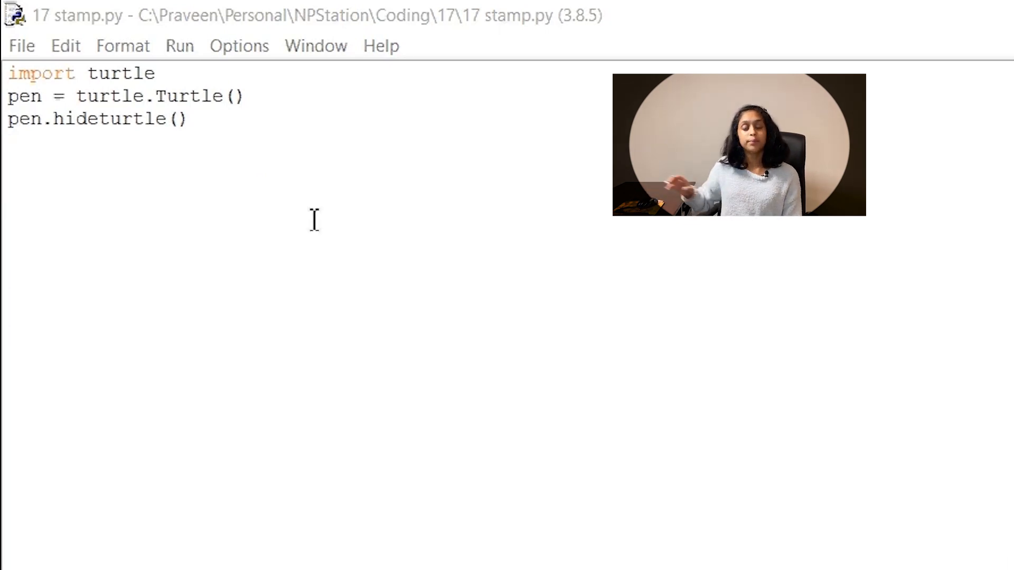
pyautogui.moveTo(291, 207)
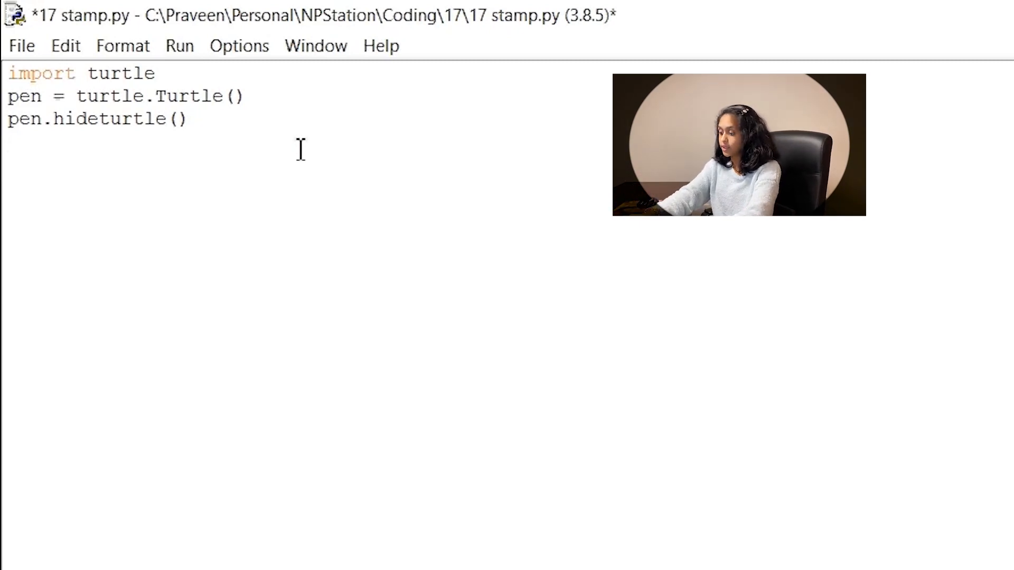
# Create a second turtle with turtle_stamp = turtle.Turtle().
pyautogui.write('turtle')
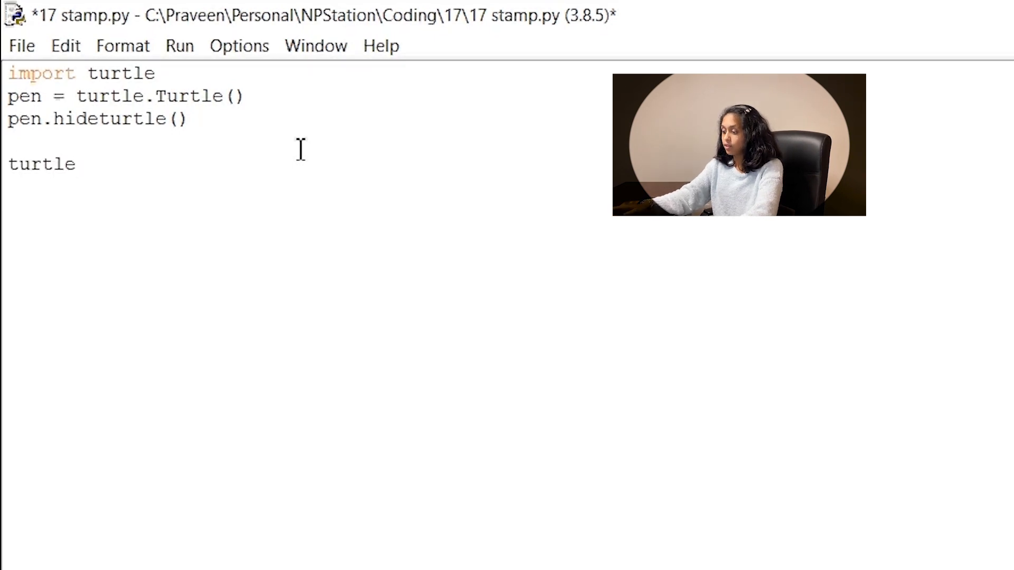
pyautogui.write('_stam')
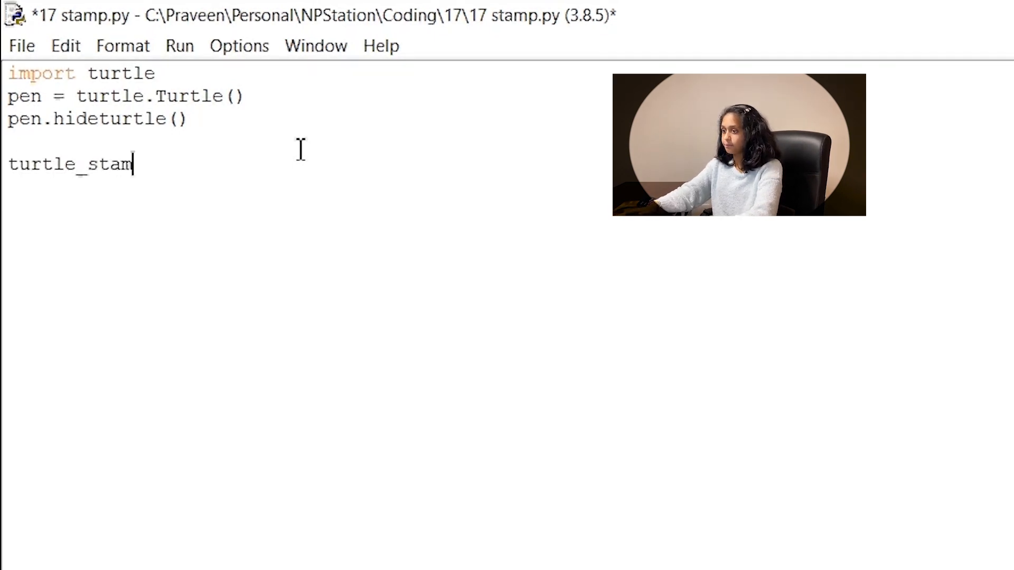
pyautogui.write('p')
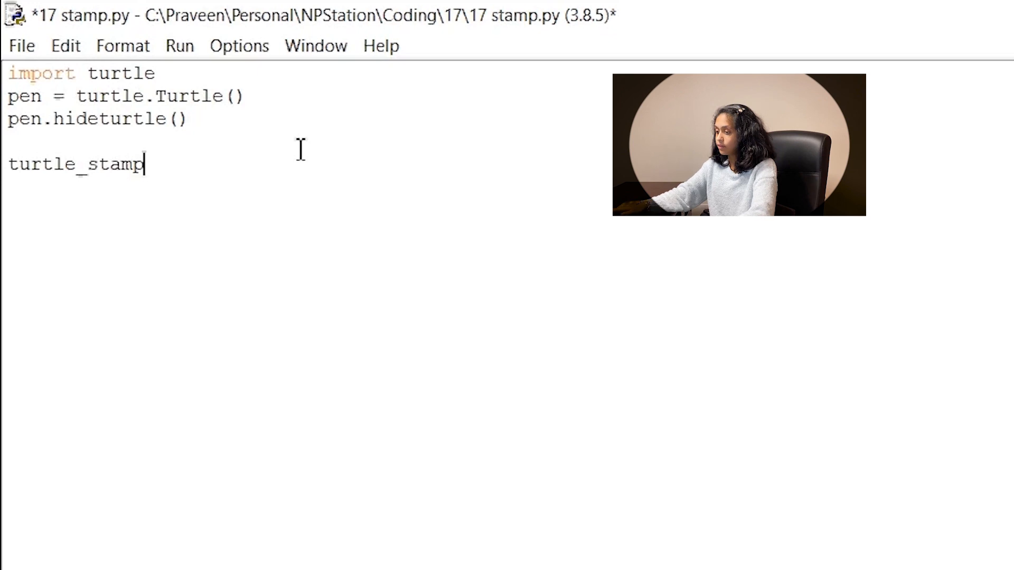
pyautogui.write('=')
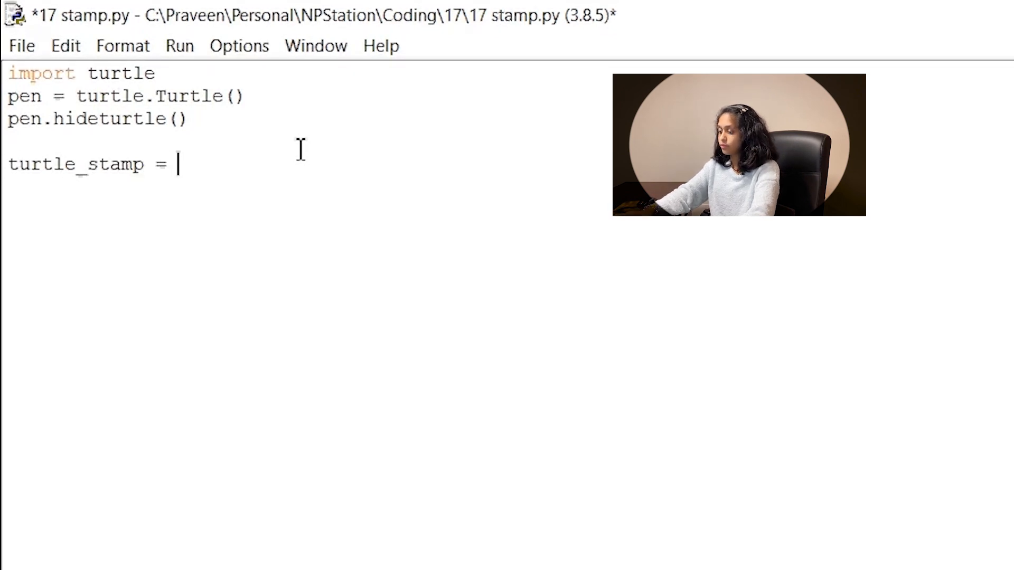
pyautogui.write('turtle.T')
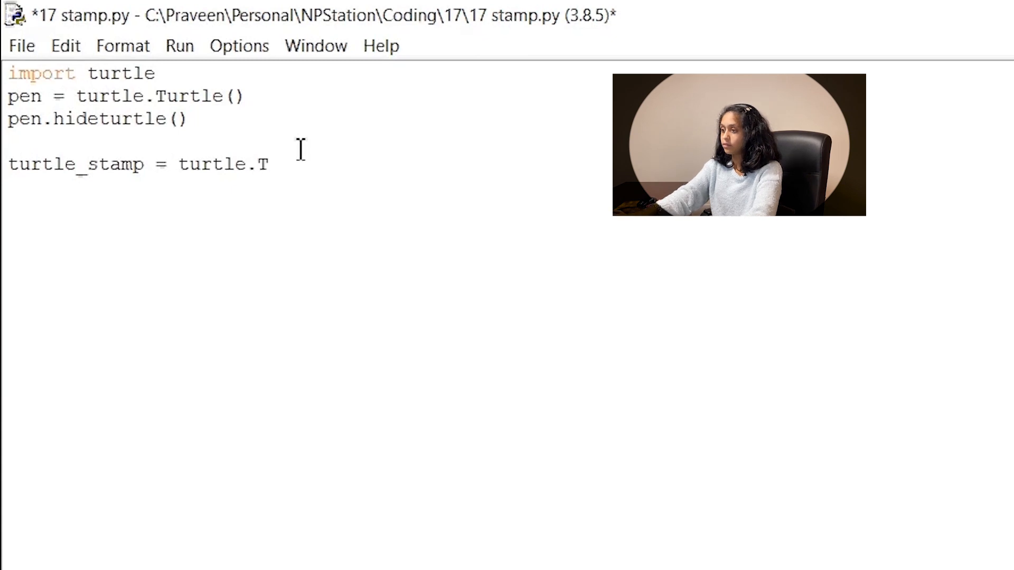
pyautogui.write('urt')
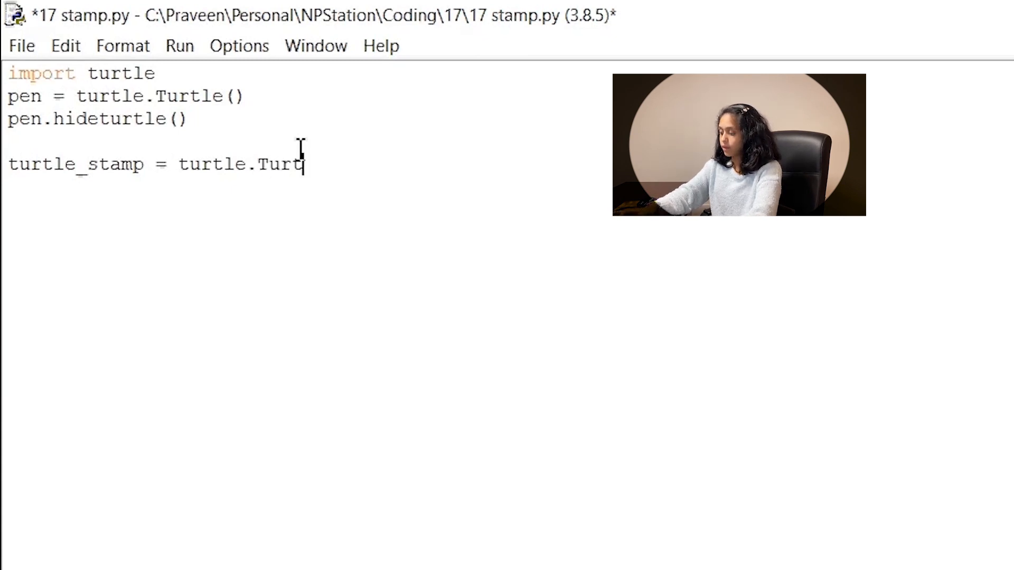
pyautogui.write('le()')
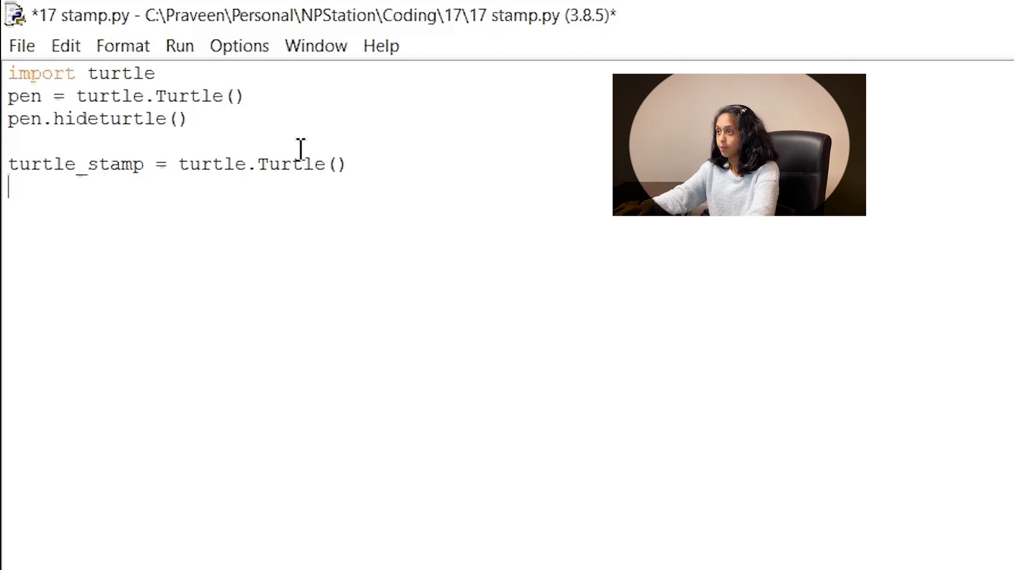
# Give turtle_stamp the 'turtle' shape via turtle_stamp.shape('turtle').
pyautogui.write('tu')
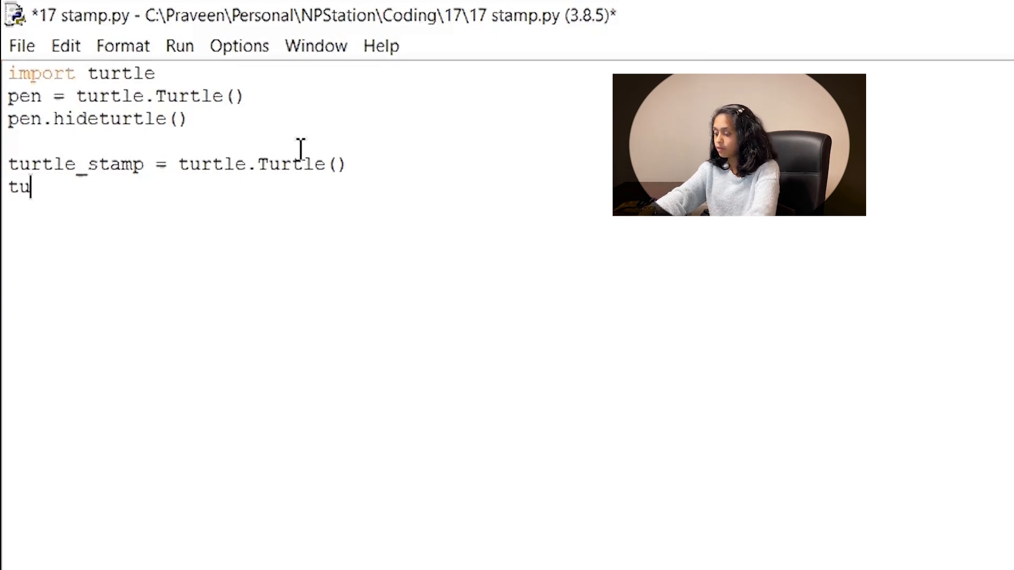
pyautogui.write('rtle_st')
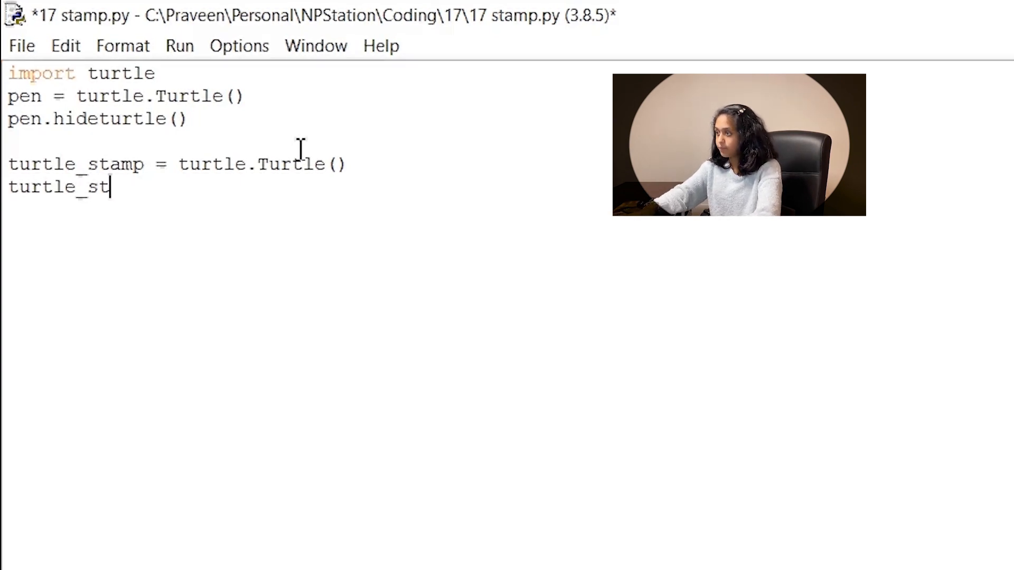
pyautogui.write('amp.s')
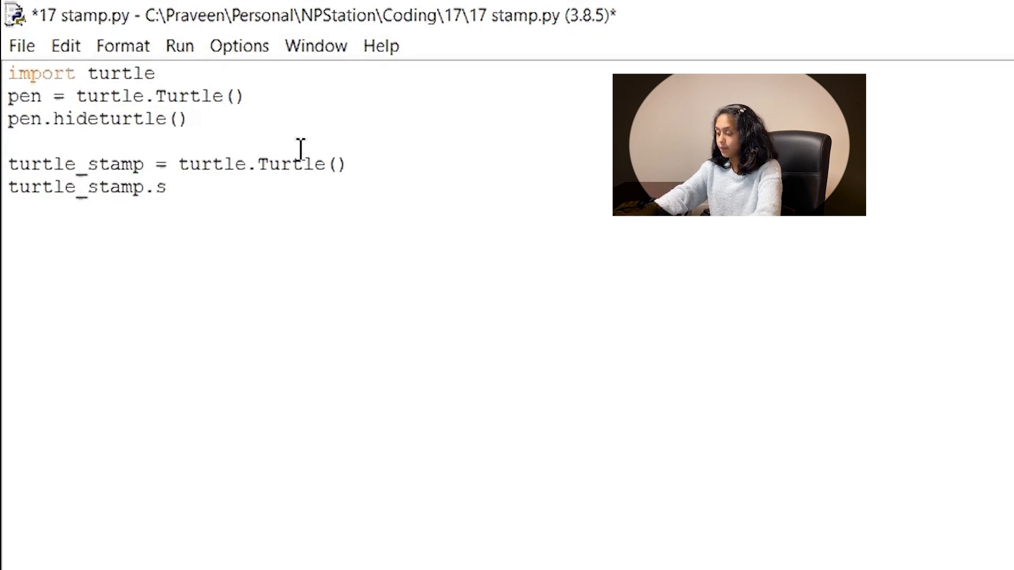
pyautogui.write('hape(')
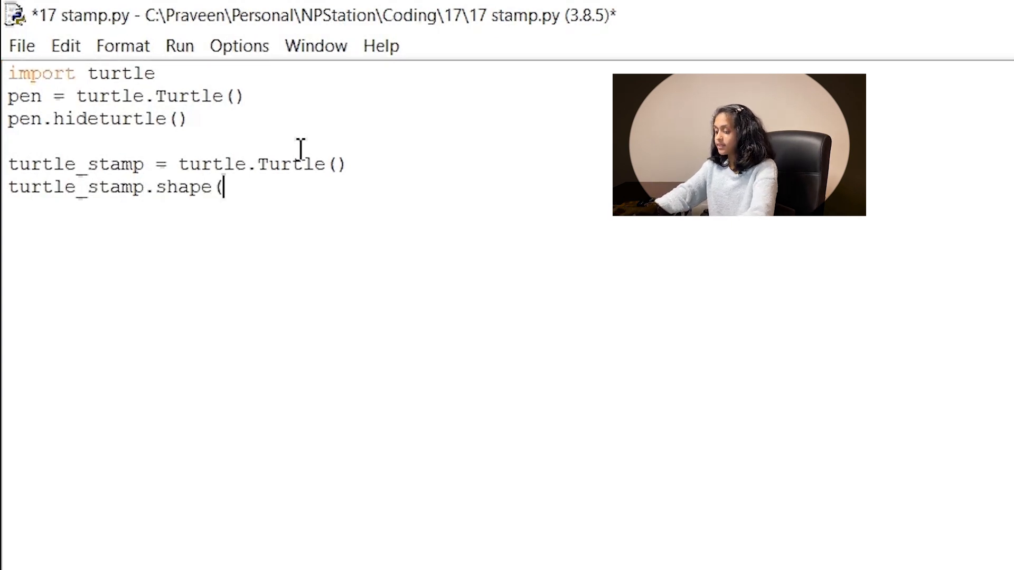
pyautogui.write("'")
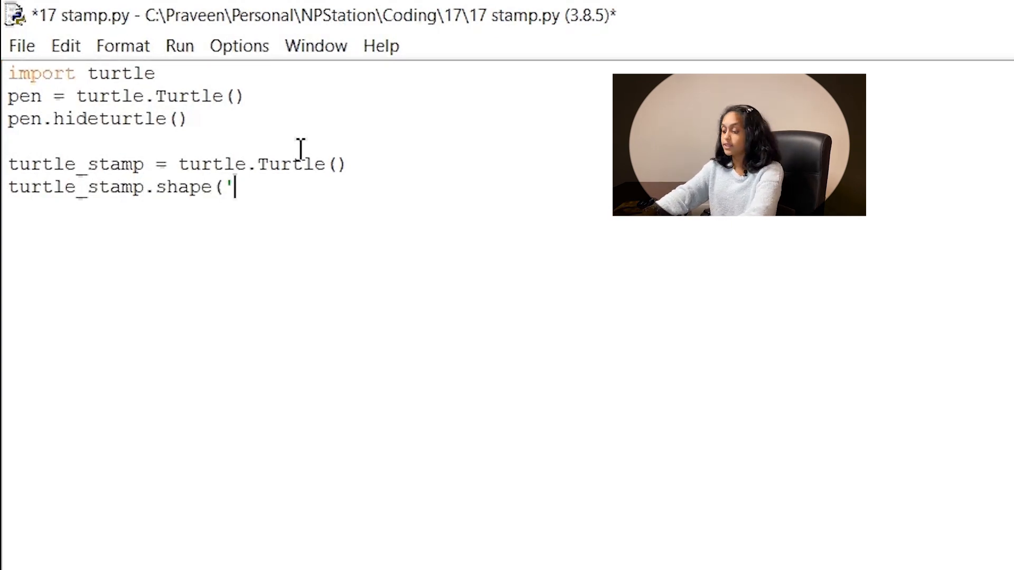
pyautogui.write('turtle')
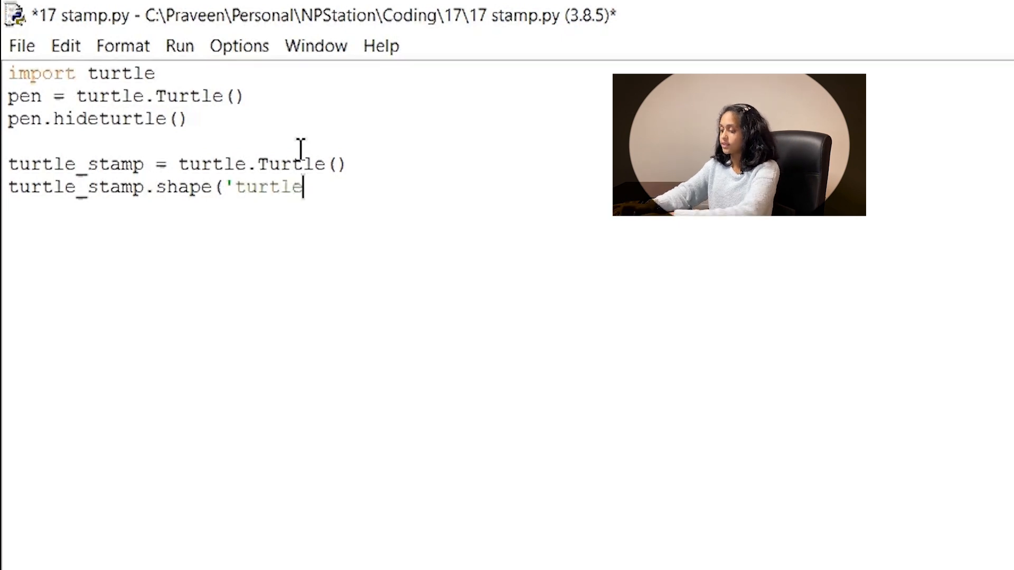
pyautogui.write("')")
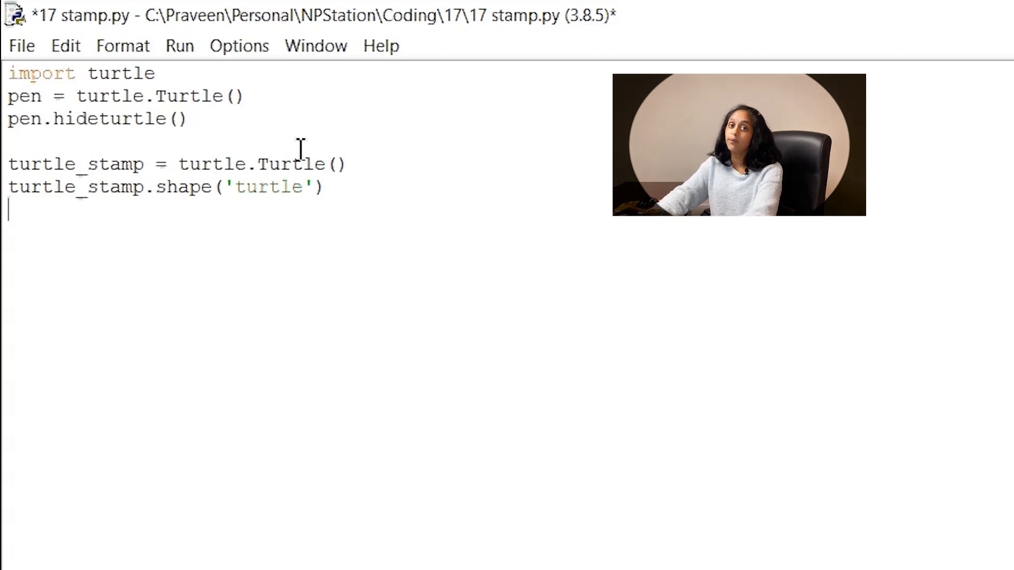
# Colour turtle_stamp green with turtle_stamp.color('green').
pyautogui.write('tur')
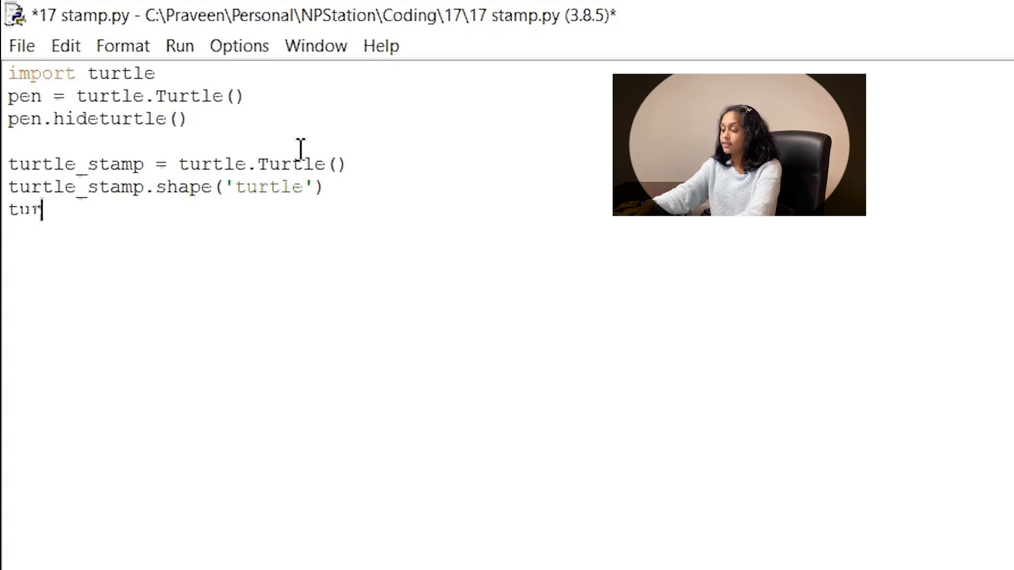
pyautogui.write('tle')
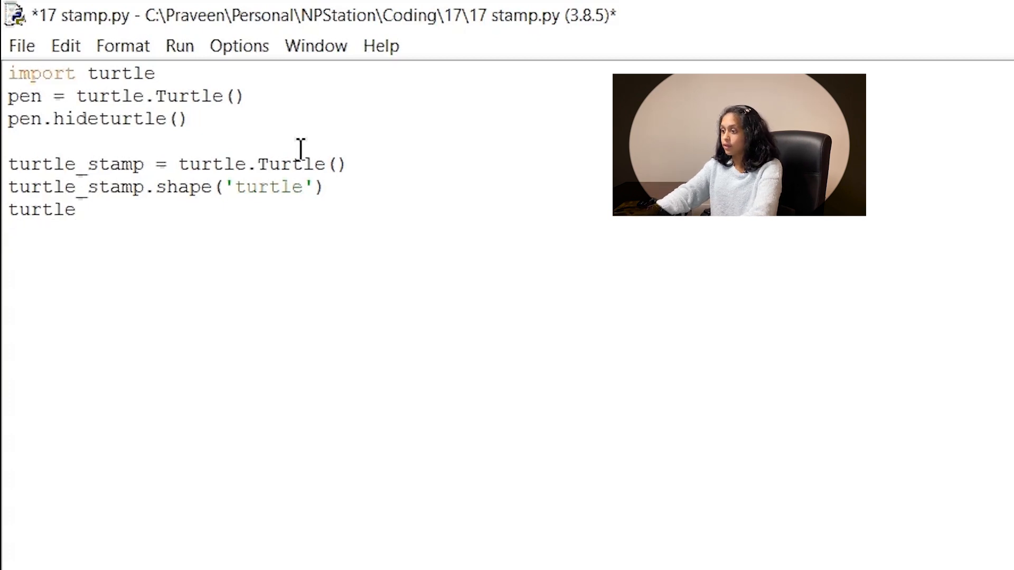
pyautogui.write('_st')
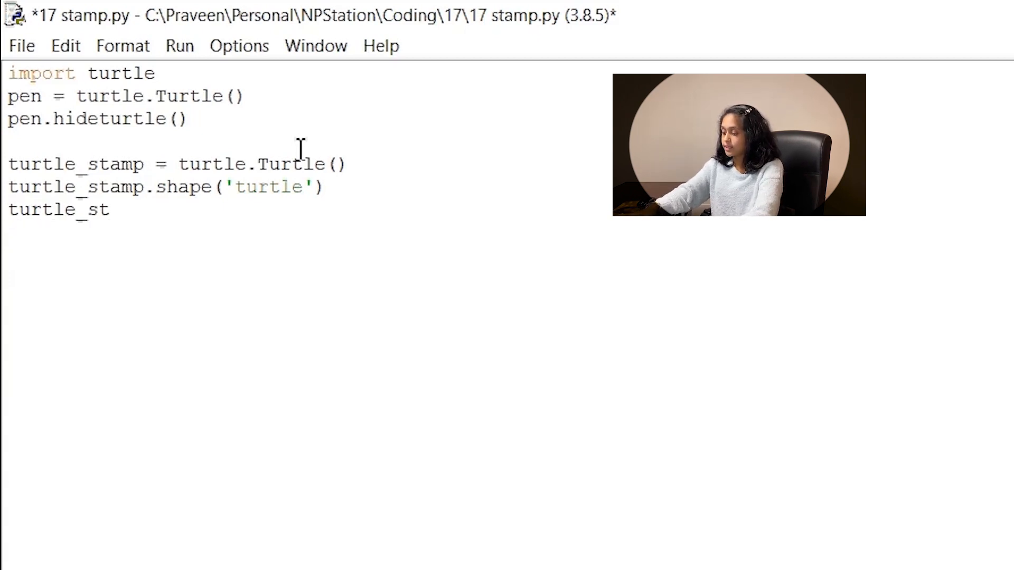
pyautogui.write('amp')
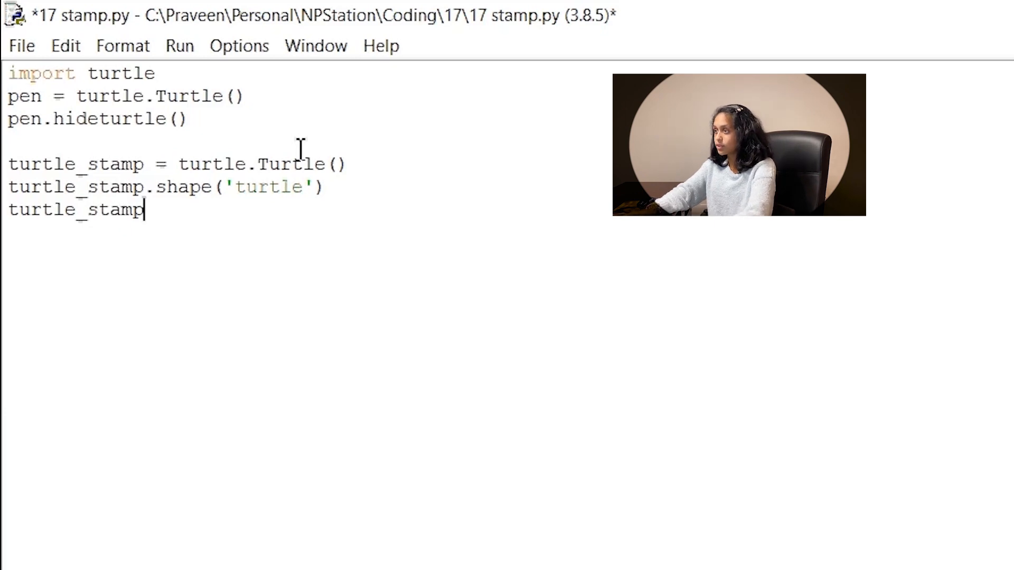
pyautogui.write('.')
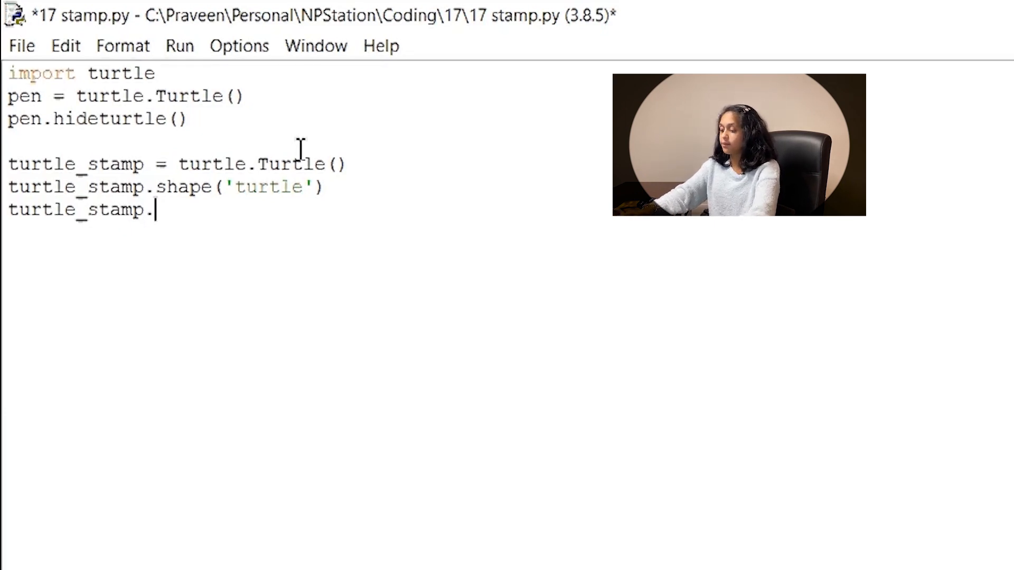
pyautogui.write('color')
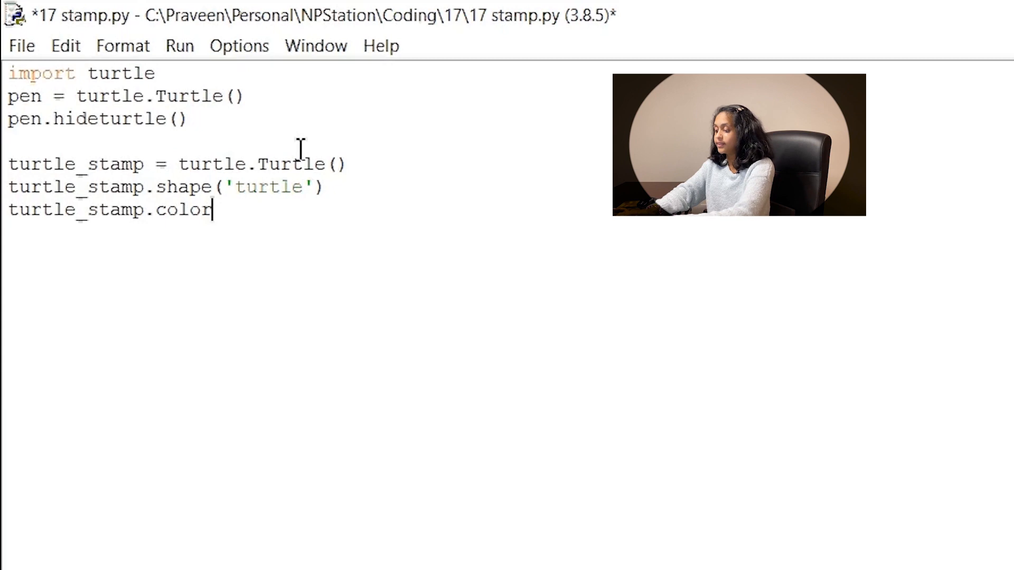
pyautogui.write("('")
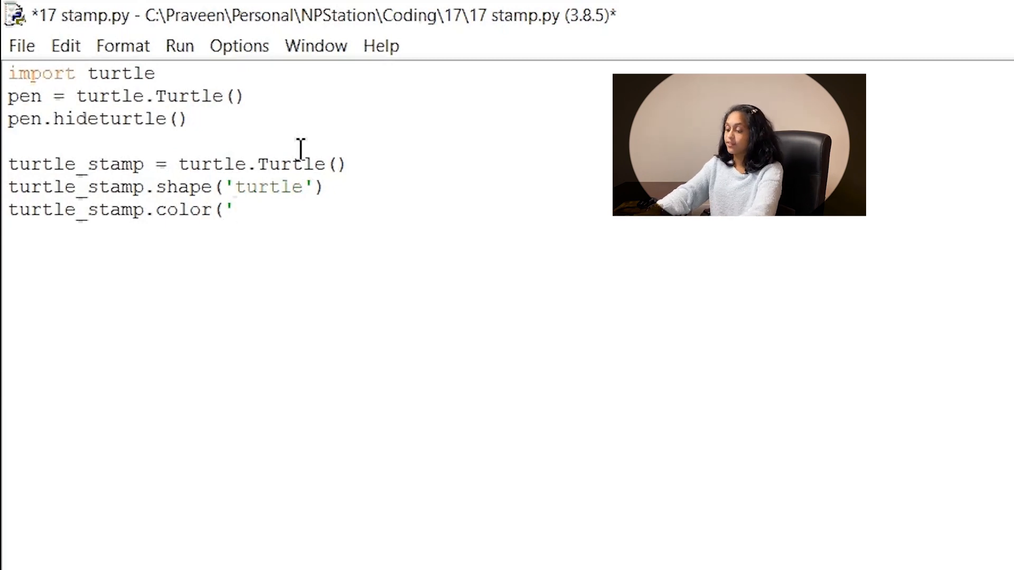
pyautogui.write("green')")
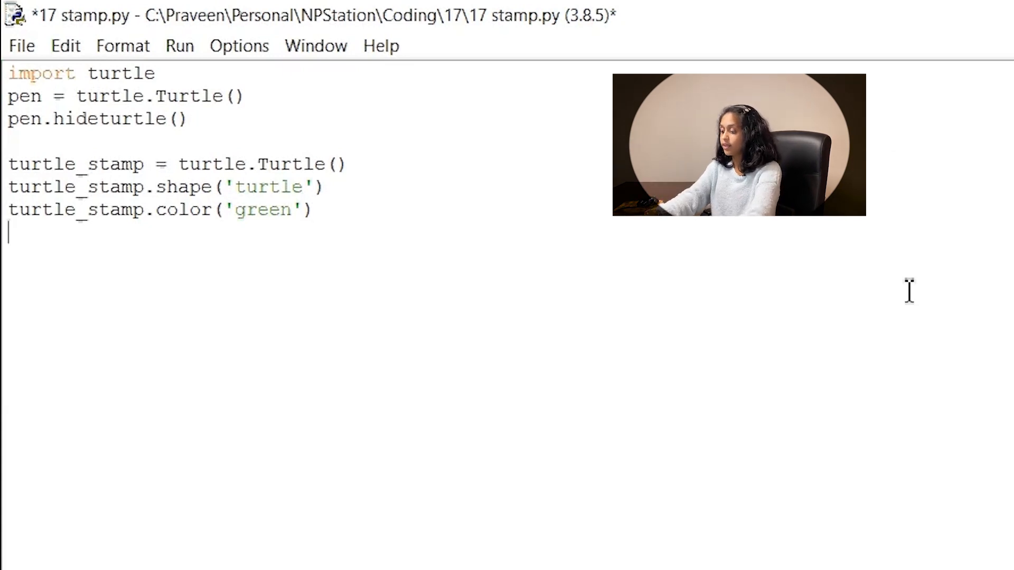
# Lift the green turtle's pen with turtle_stamp.penup().
pyautogui.write('turtle')
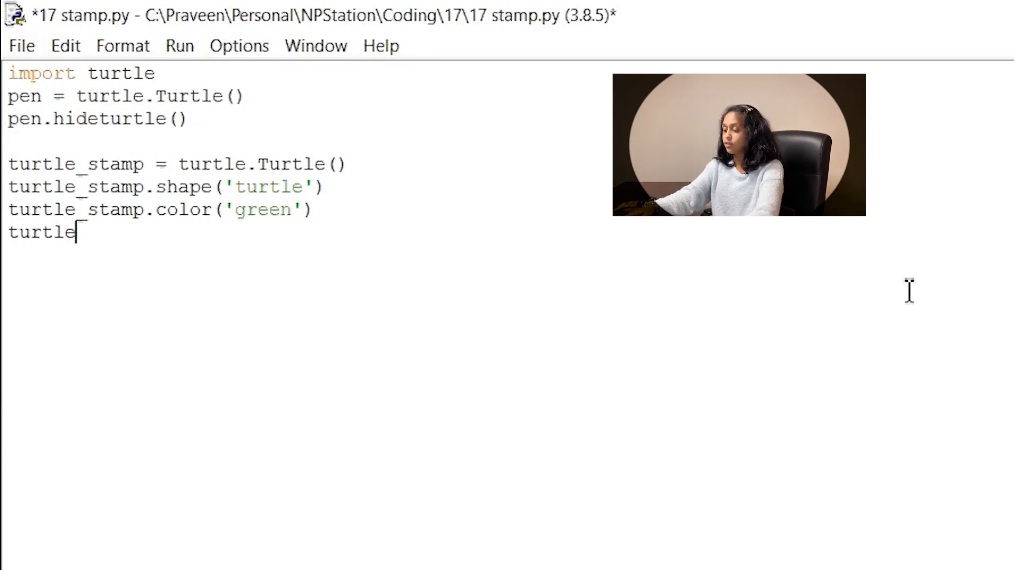
pyautogui.write('_stamp')
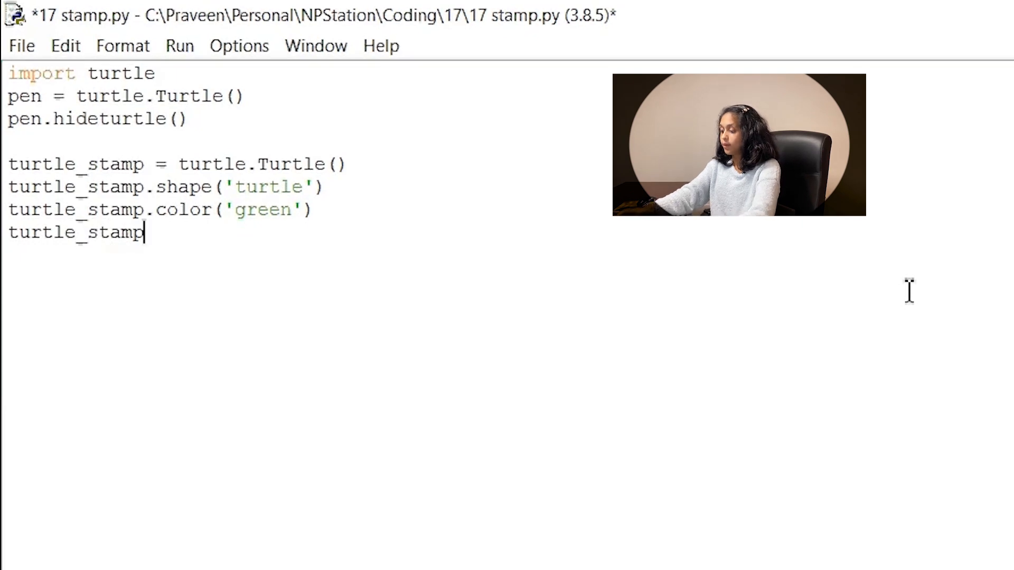
pyautogui.write('.penup')
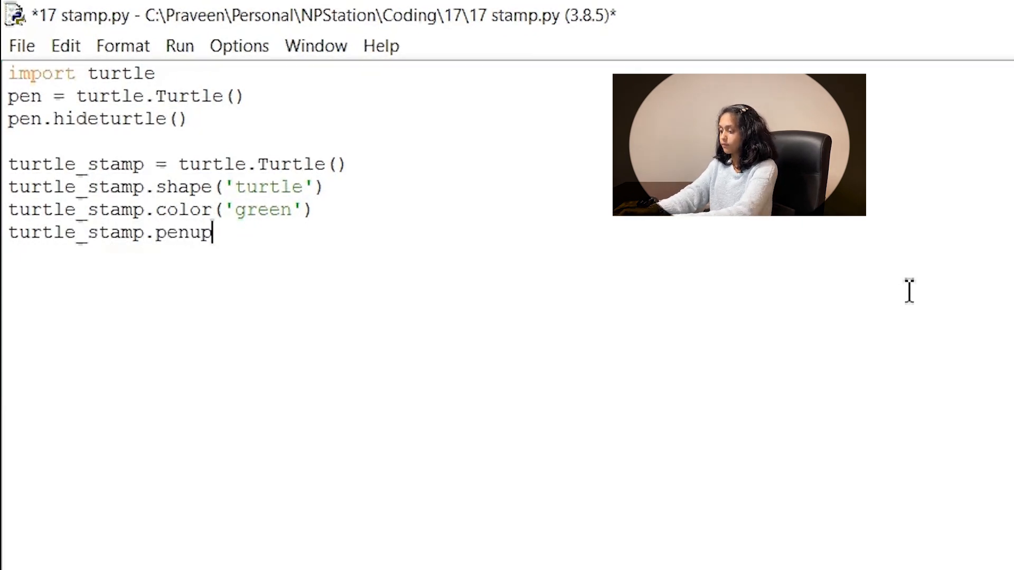
pyautogui.write('()')
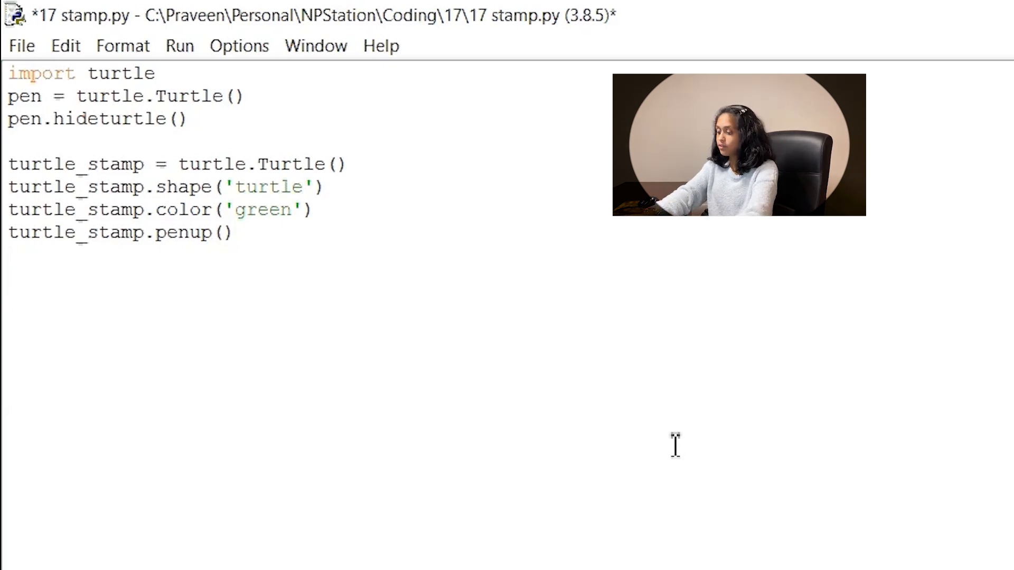
# Stamp the turtle's shape once with turtle_stamp.stamp().
pyautogui.write('turtle')
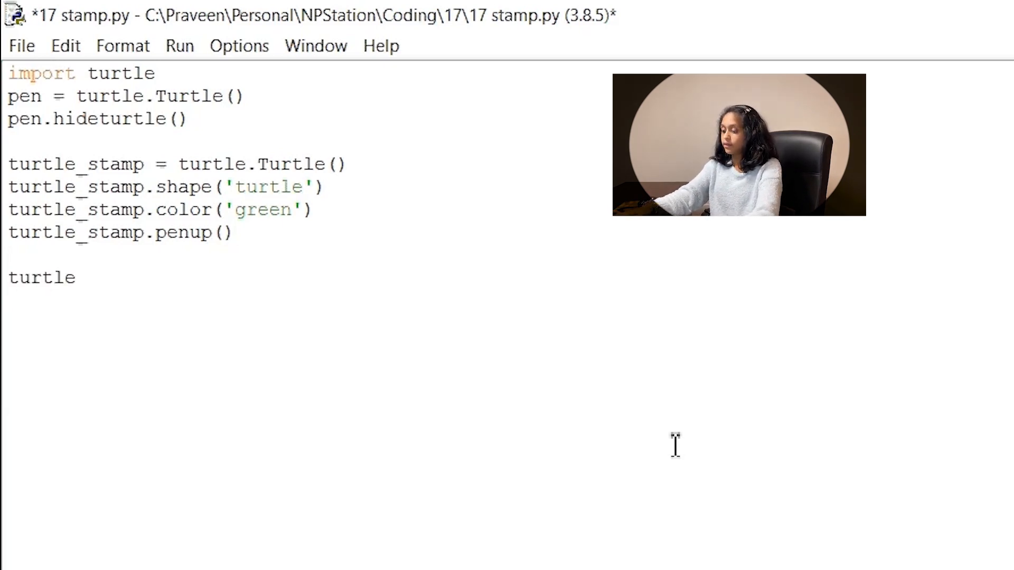
pyautogui.write('_stamp')
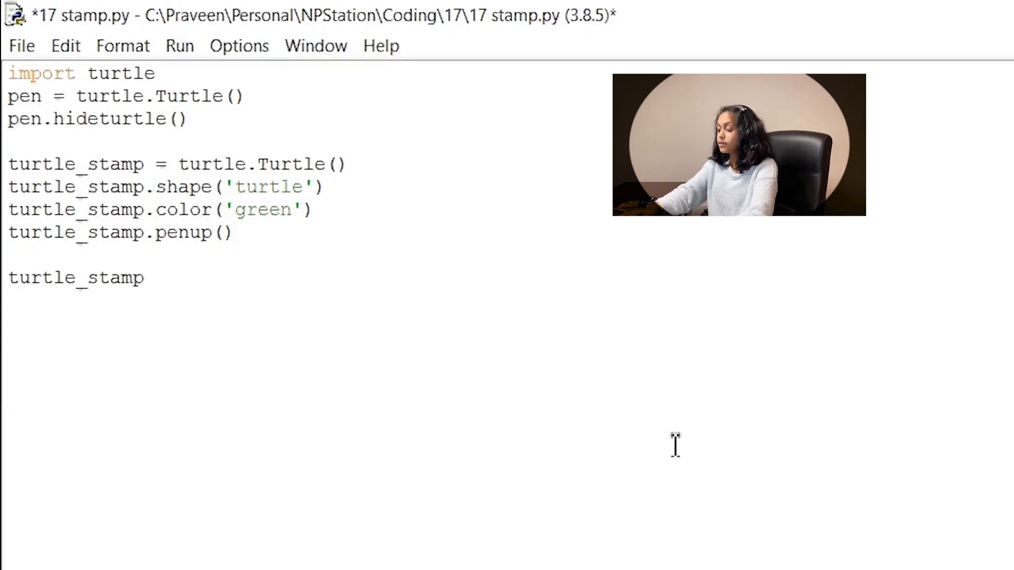
pyautogui.write('.stamp')
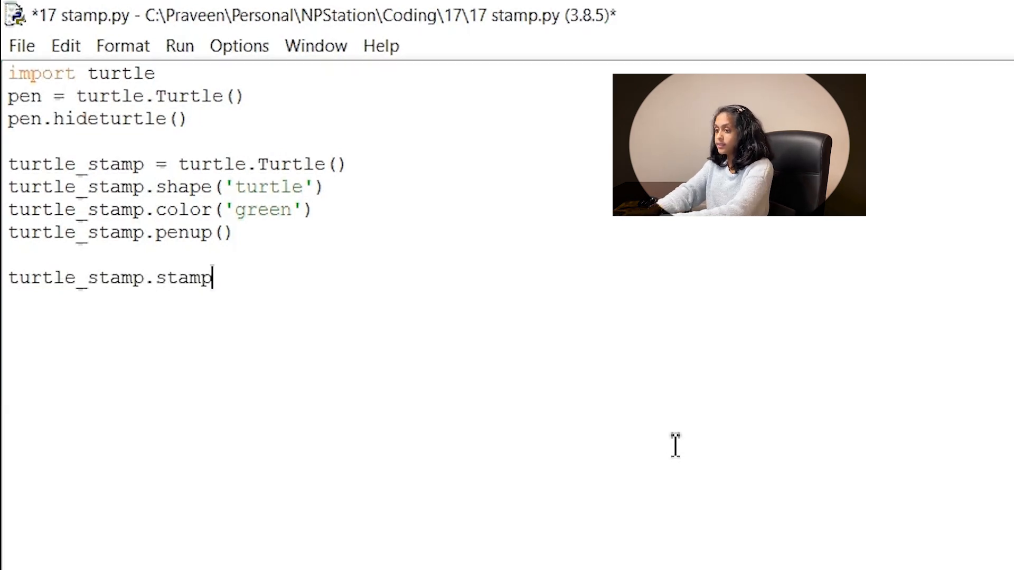
pyautogui.write('()')
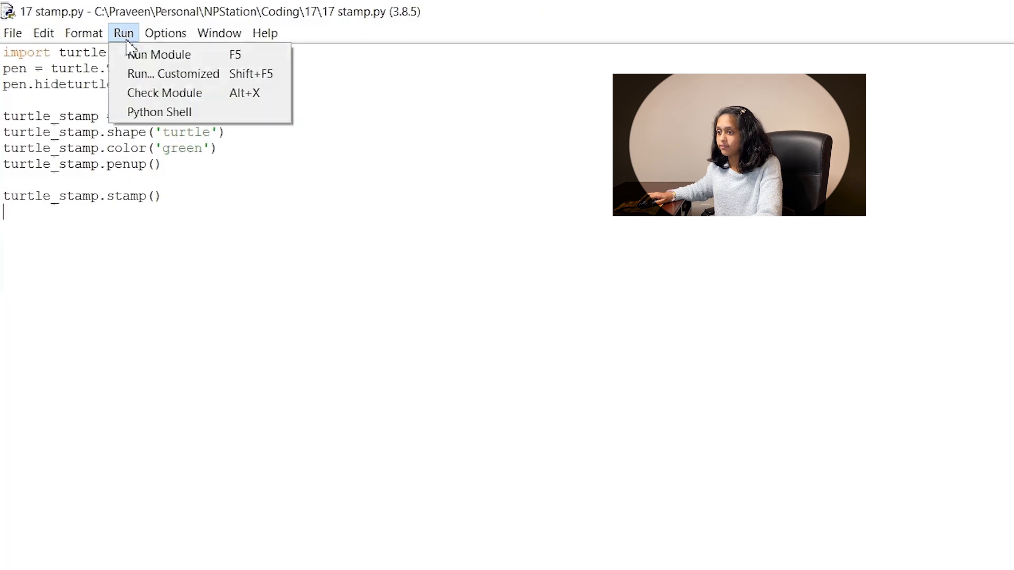
# Run the module to test the single green stamp.
pyautogui.click(160, 55)
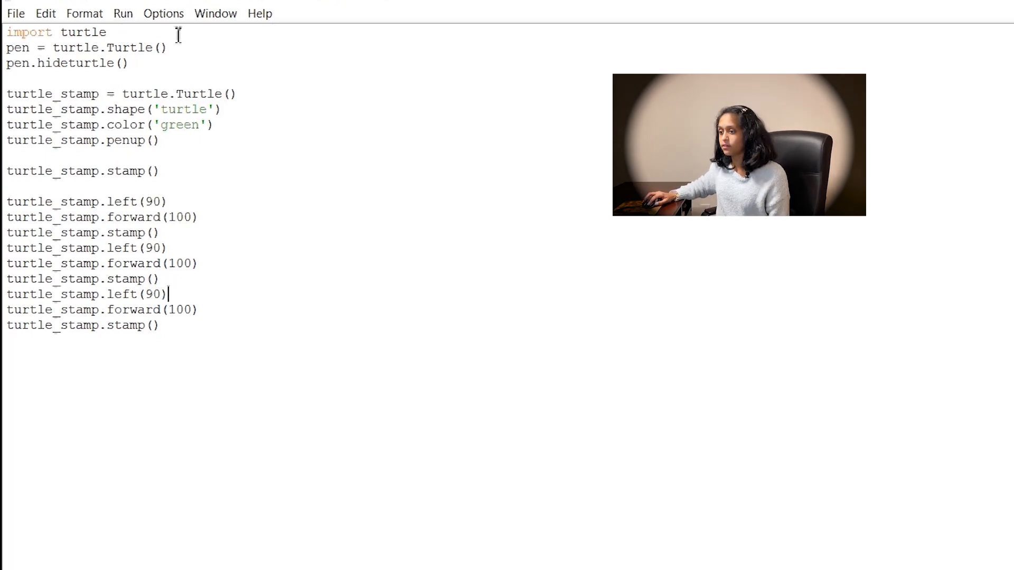
# Run the module so four green turtle stamps appear at the square's corners.
pyautogui.click(122, 13)
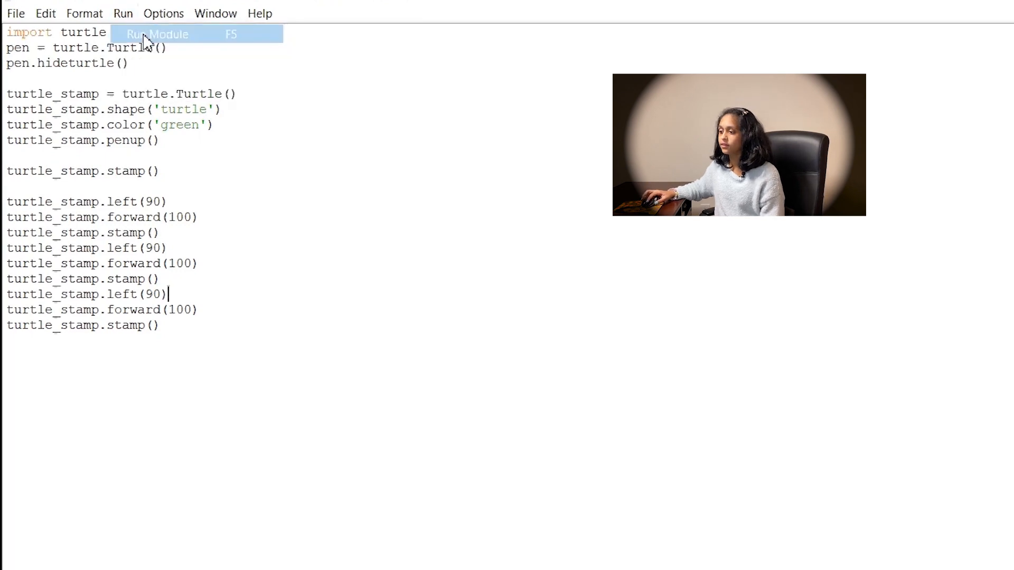
pyautogui.click(156, 34)
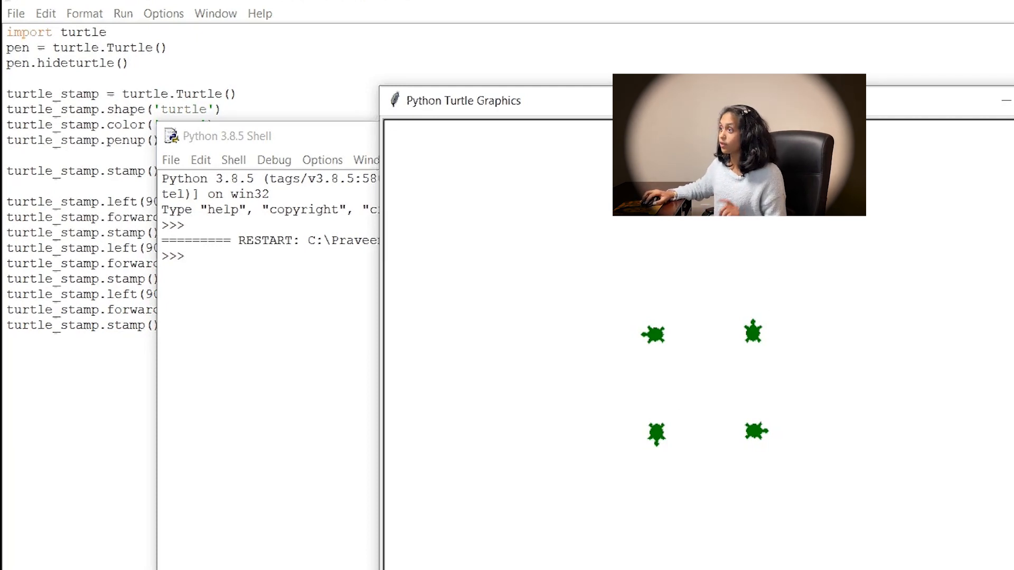
pyautogui.moveTo(891, 209)
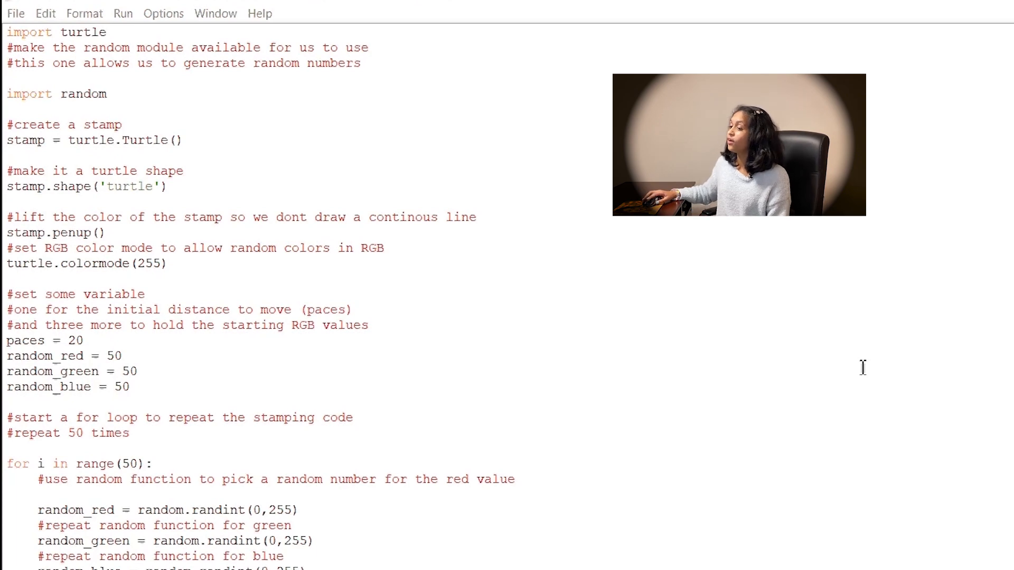
# Scroll through the turtlespiral script's random-colour settings and 50-step stamping loop.
pyautogui.scroll(-3)
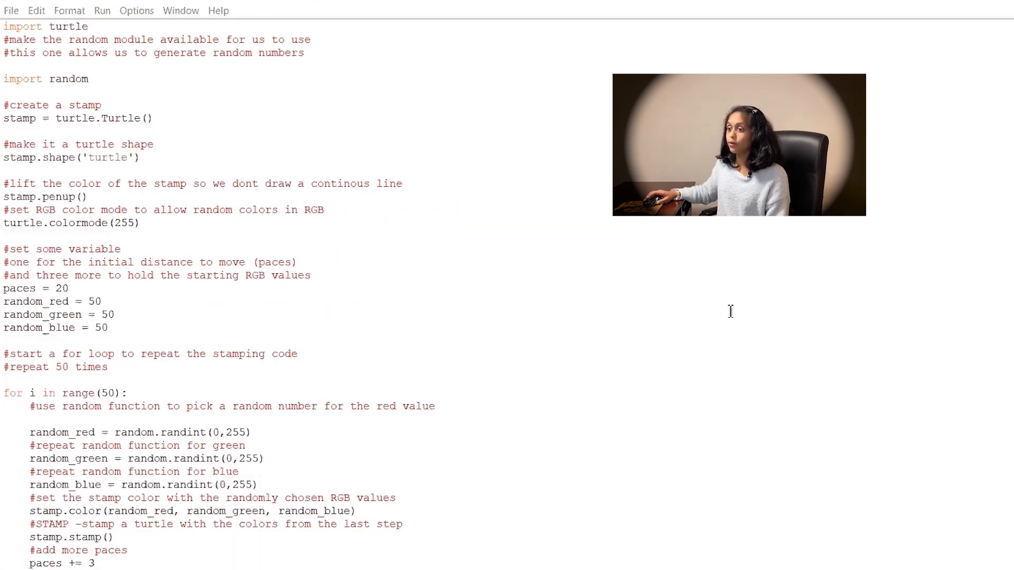
pyautogui.scroll(-3)
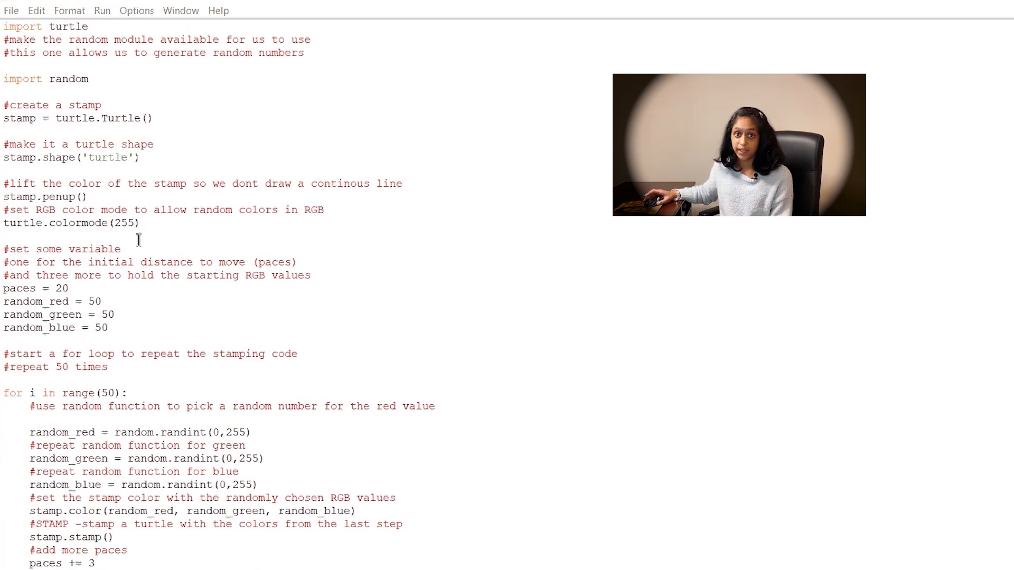
pyautogui.moveTo(306, 413)
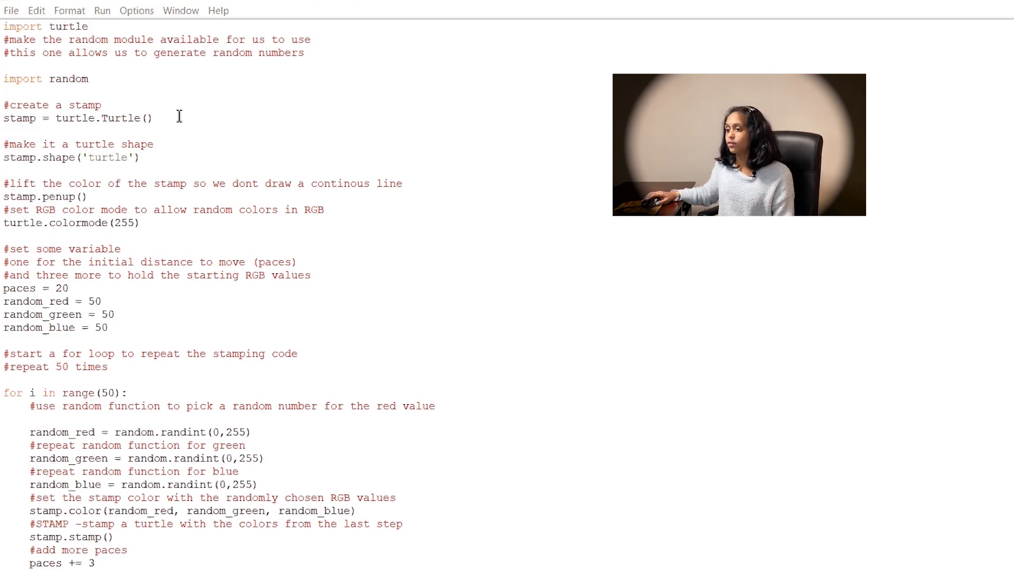
pyautogui.moveTo(448, 45)
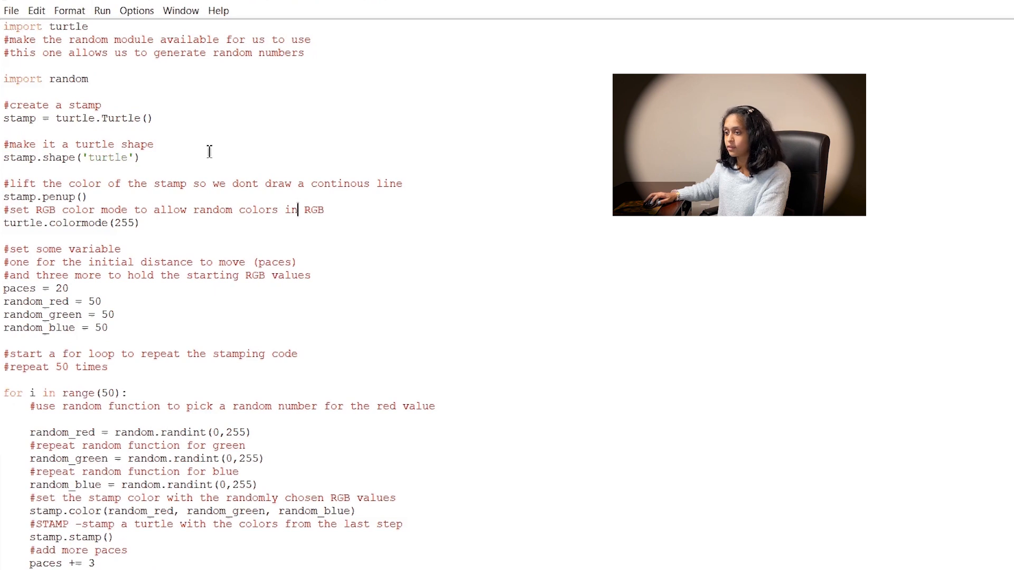
pyautogui.click(103, 11)
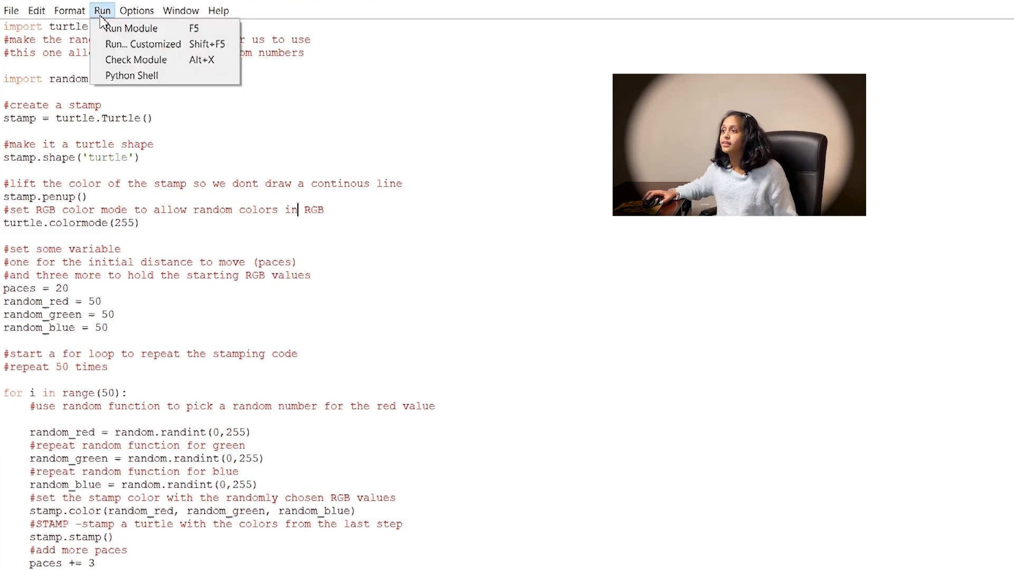
# Run turtlespiral_17.py to draw the randomly coloured stamp spiral, then close the drawing window.
pyautogui.click(131, 28)
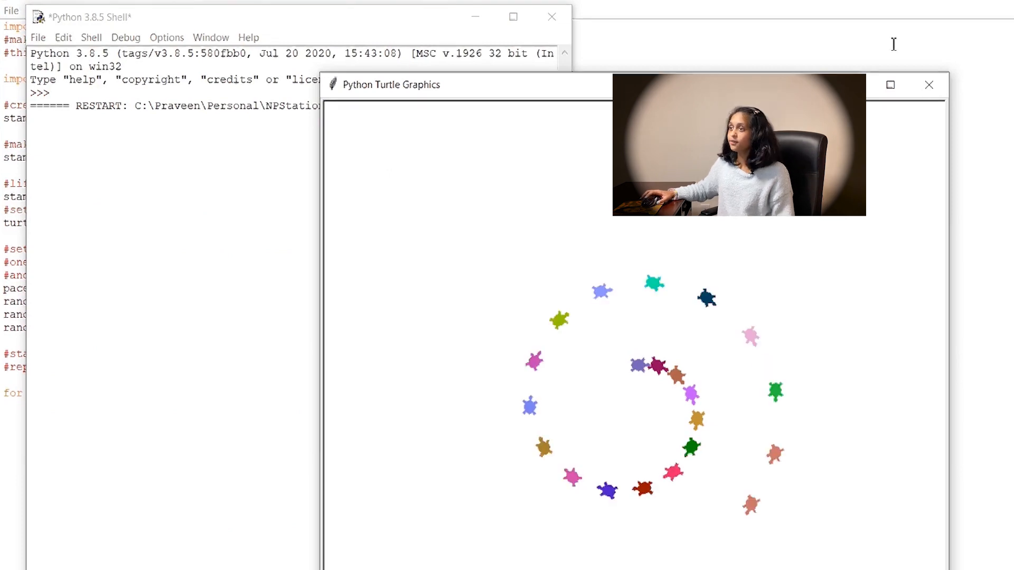
pyautogui.click(928, 84)
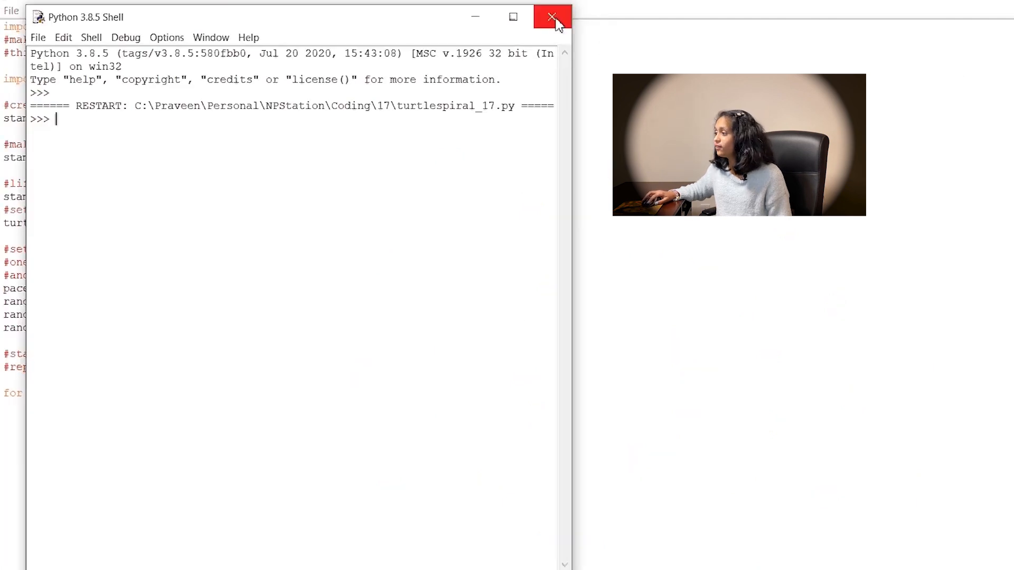
pyautogui.click(547, 17)
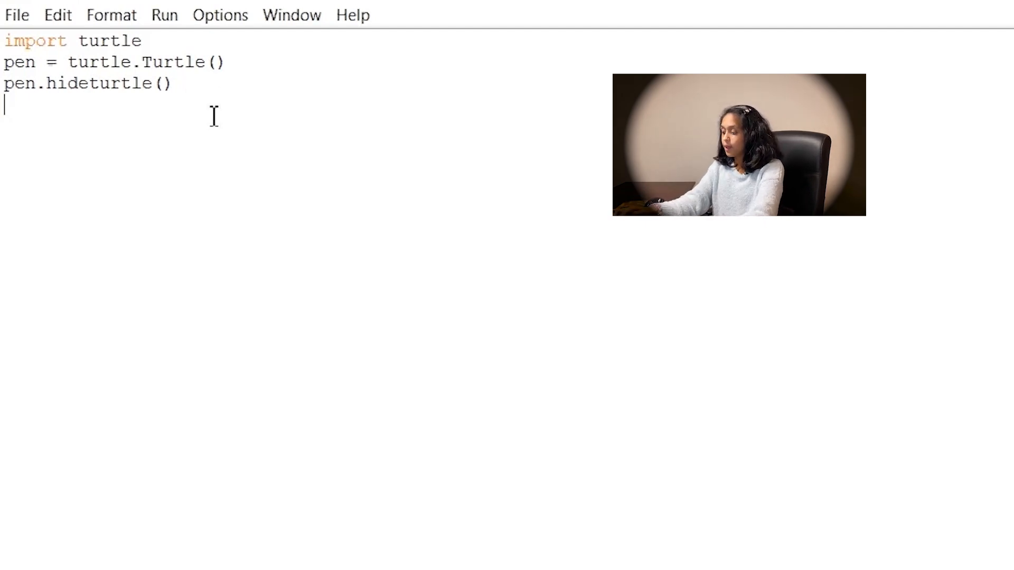
# Create a pen turtle with pen = turtle.Turtle().
pyautogui.write('pen')
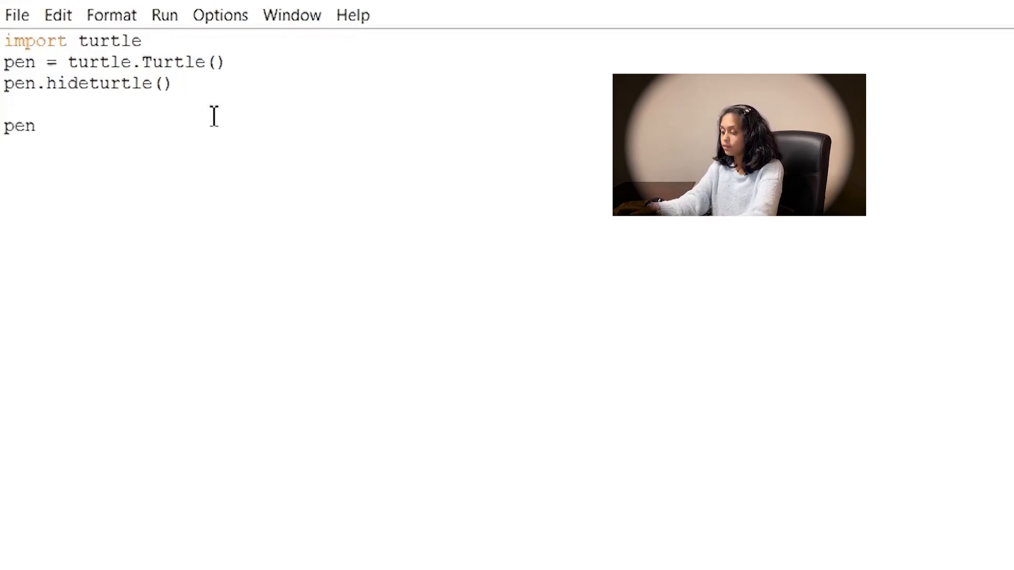
pyautogui.write('= turt')
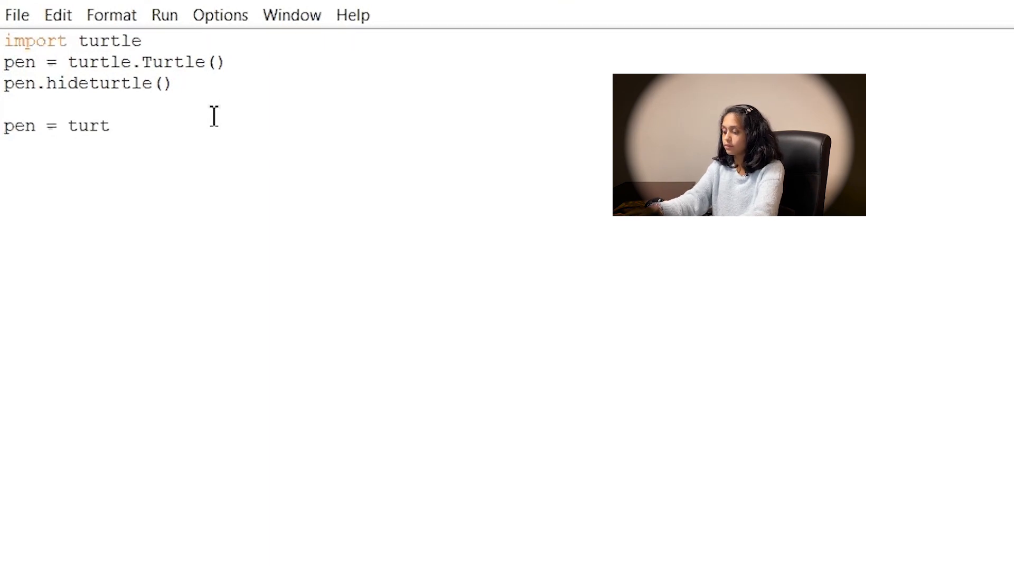
pyautogui.write('le.Turt')
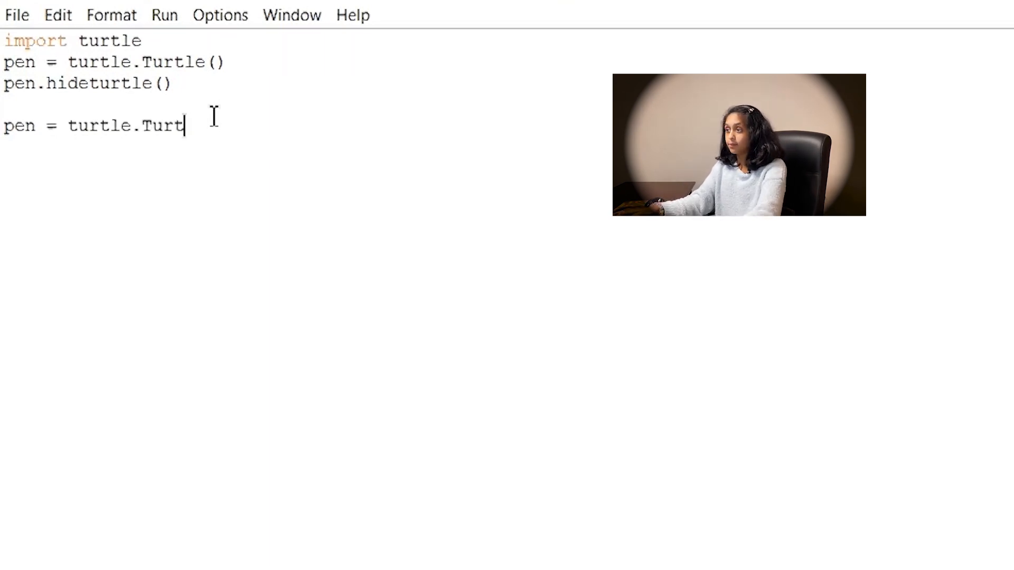
pyautogui.write('le()')
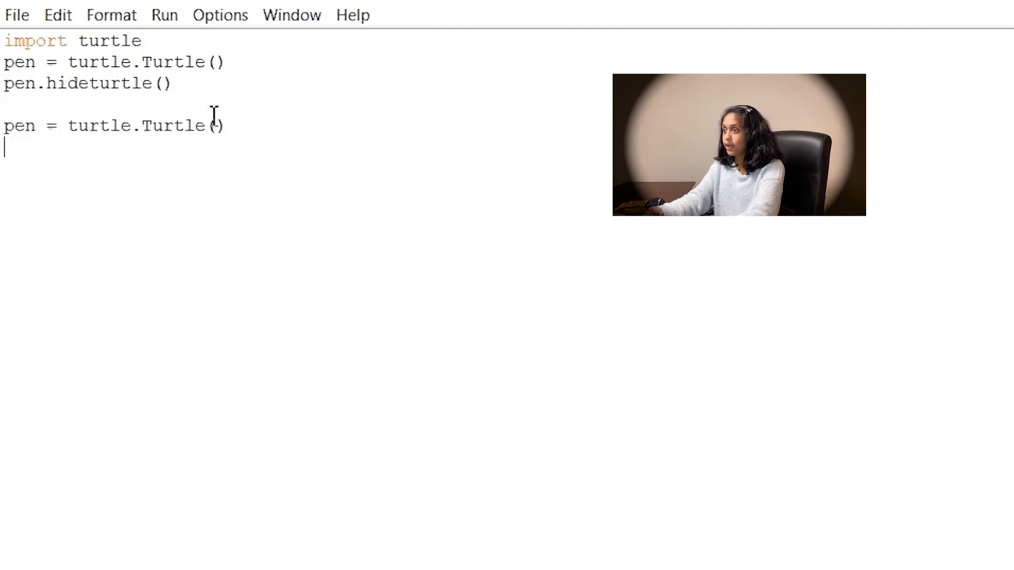
# Have the pen write "Turtles Rock!" via pen.write.
pyautogui.write('pen')
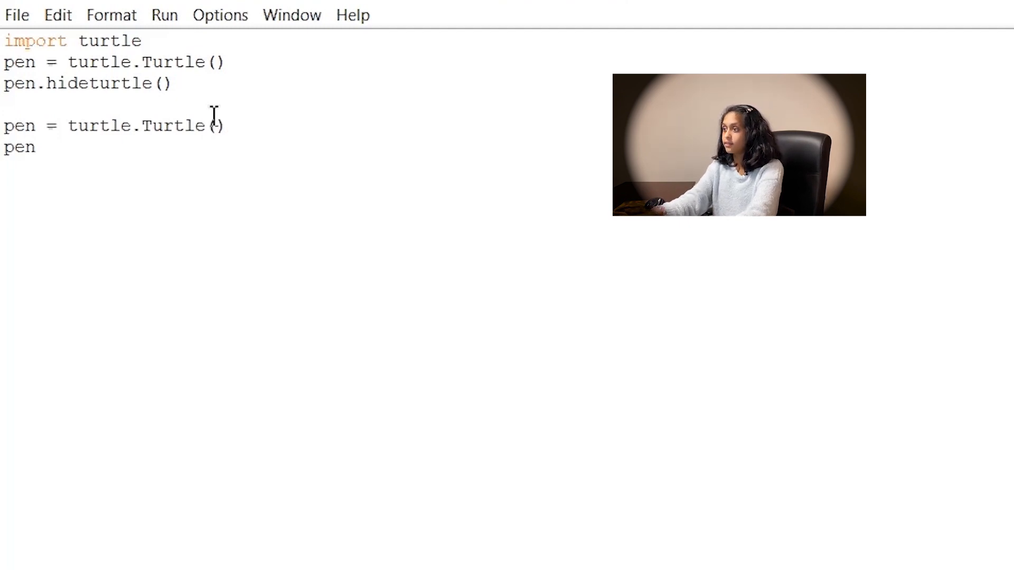
pyautogui.write('.write')
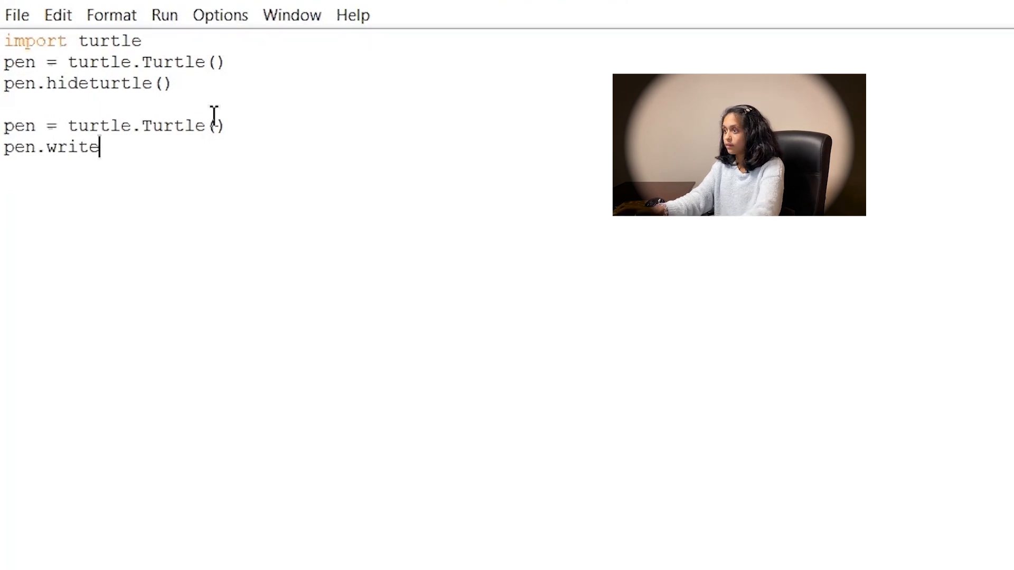
pyautogui.write('("')
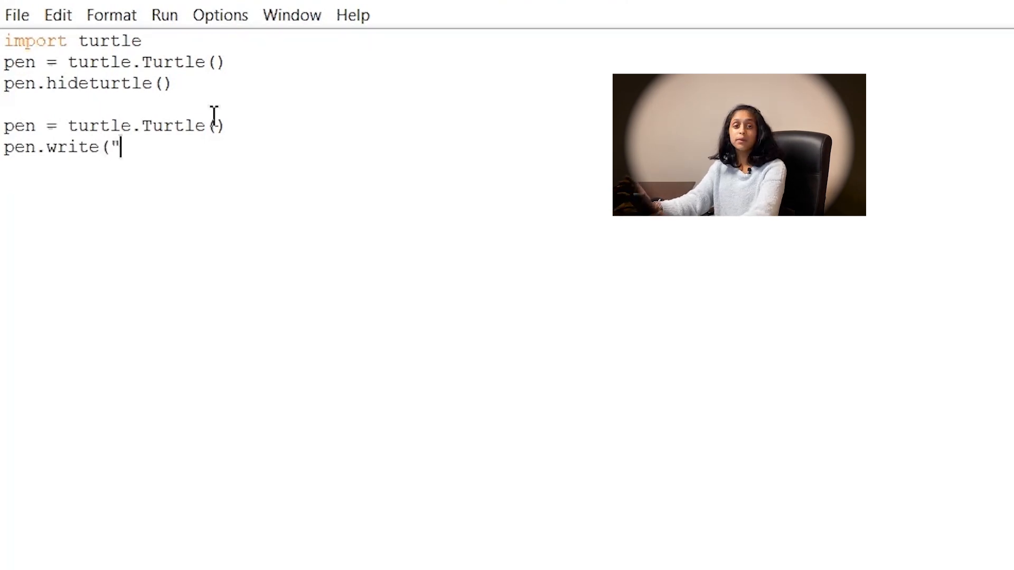
pyautogui.write('I')
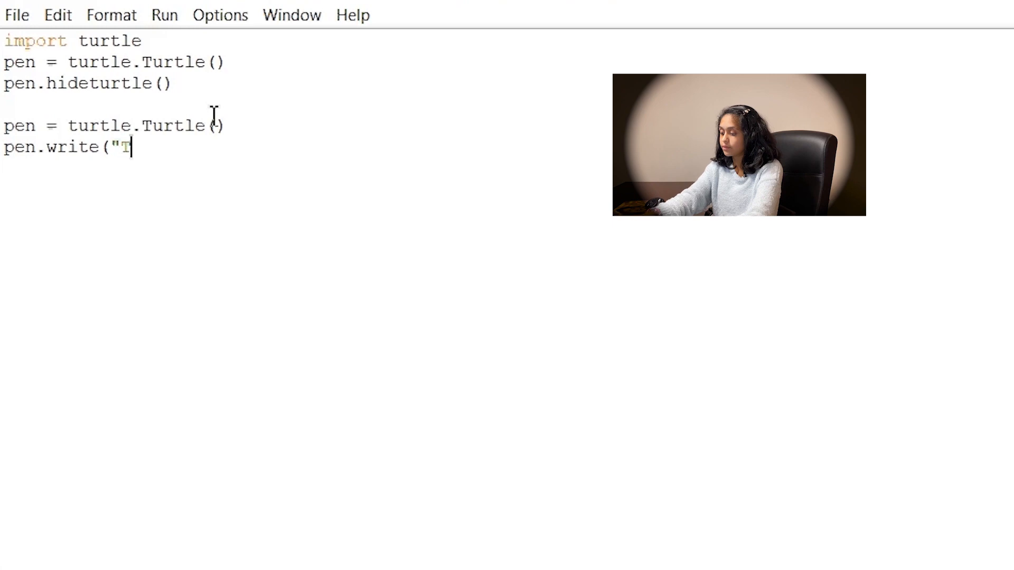
pyautogui.write('urt')
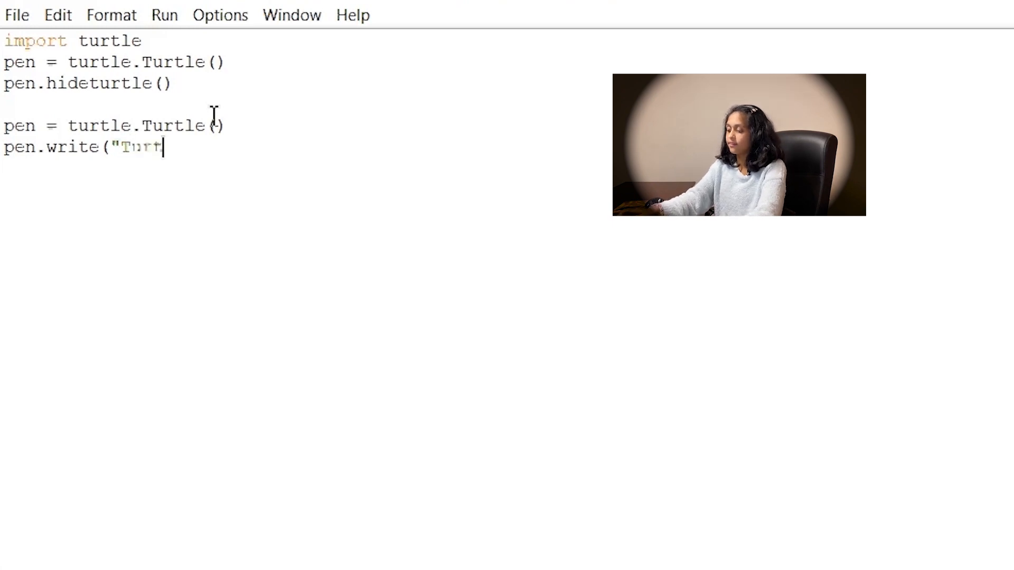
pyautogui.write('les R')
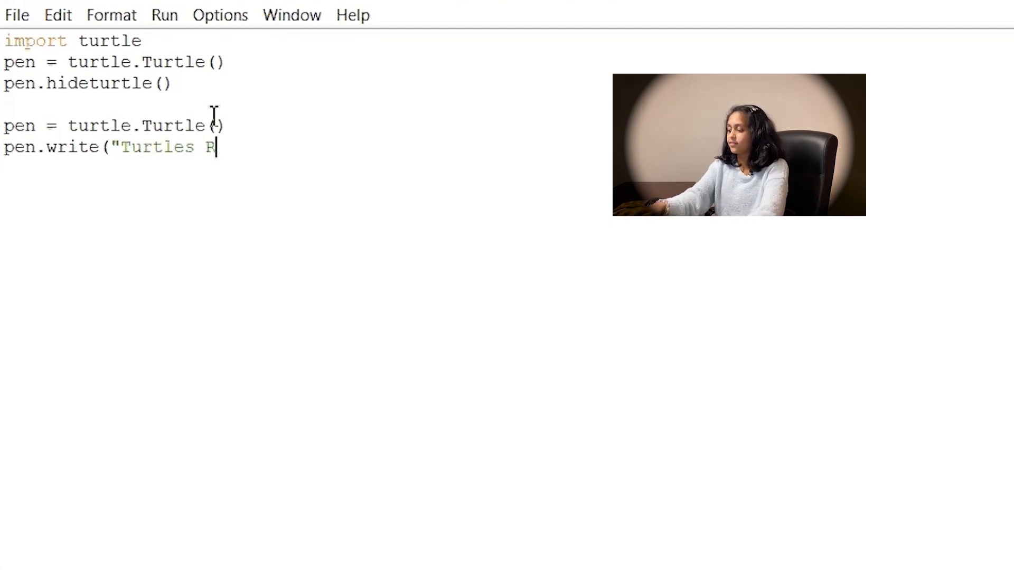
pyautogui.write('ock!')
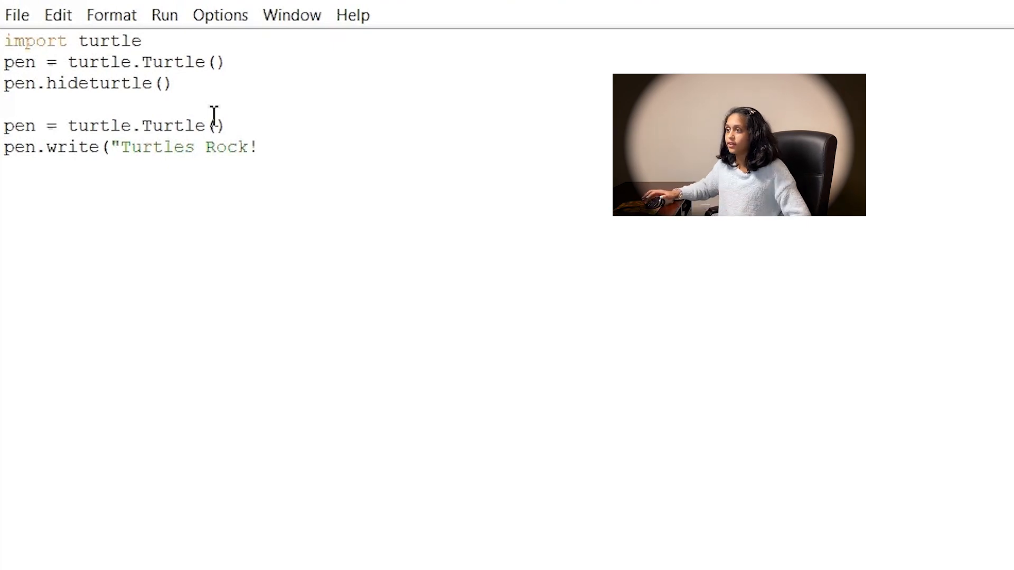
pyautogui.write('"')
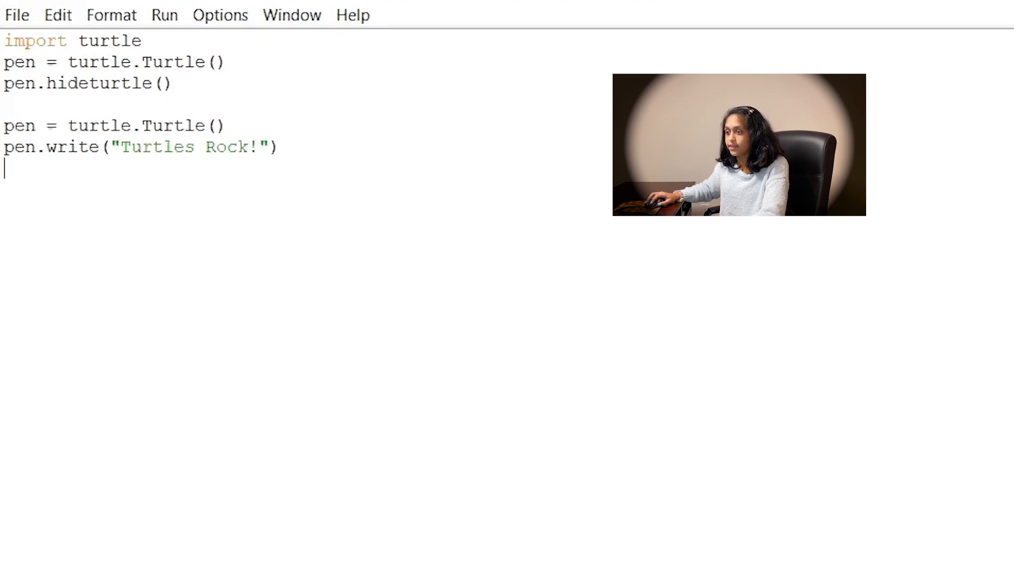
# Run the module to see small "Turtles Rock!" text in the turtle window.
pyautogui.click(164, 15)
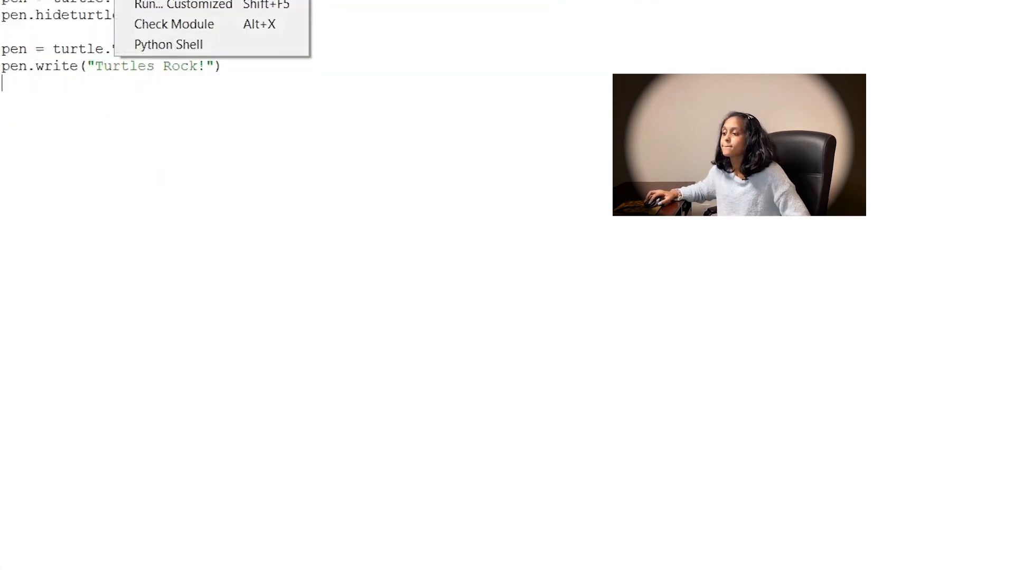
pyautogui.click(184, 4)
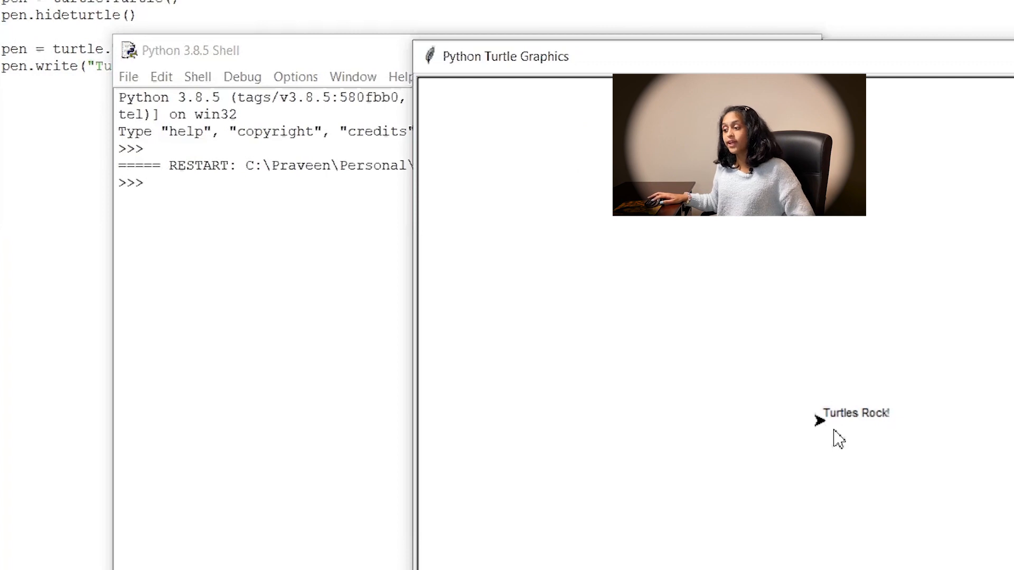
pyautogui.moveTo(713, 387)
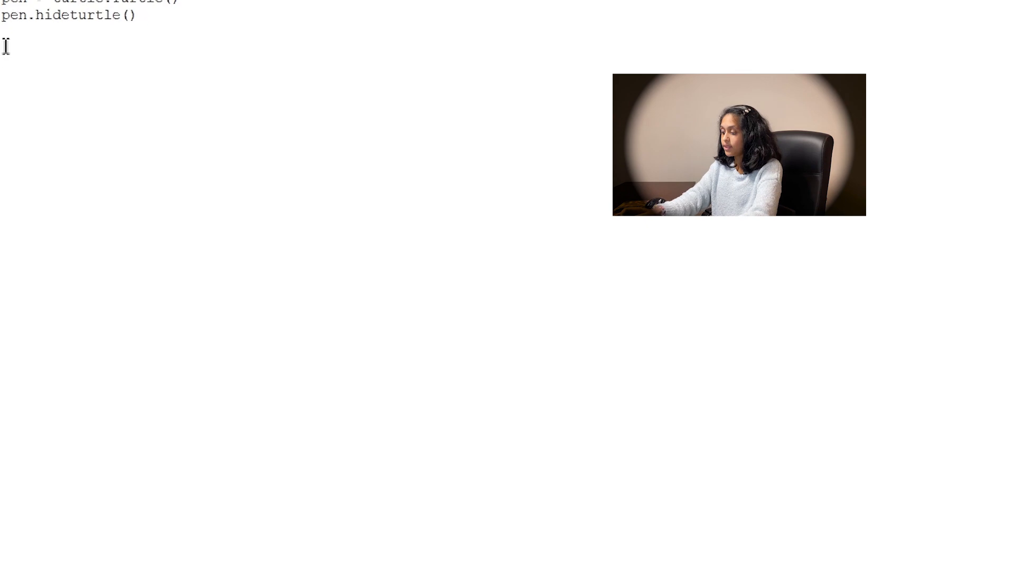
# Start a pen.write call with the text "Turtles Rock!".
pyautogui.write('pen')
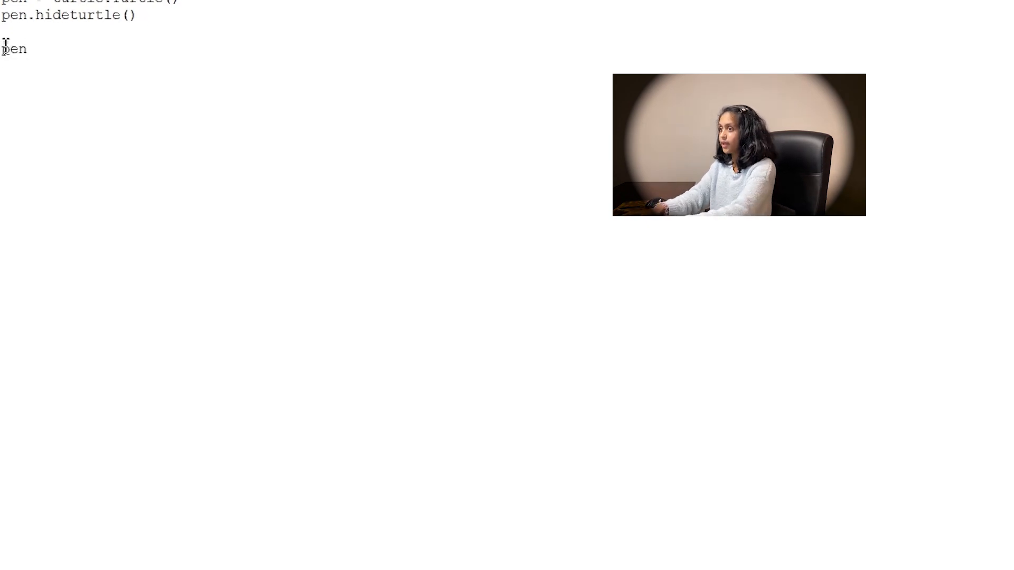
pyautogui.write('.write(')
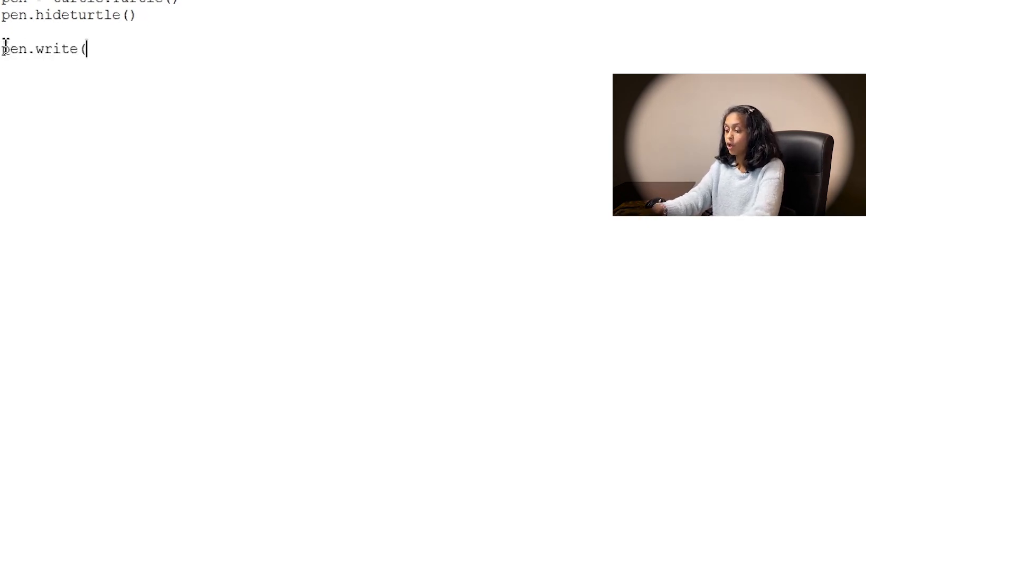
pyautogui.write('"')
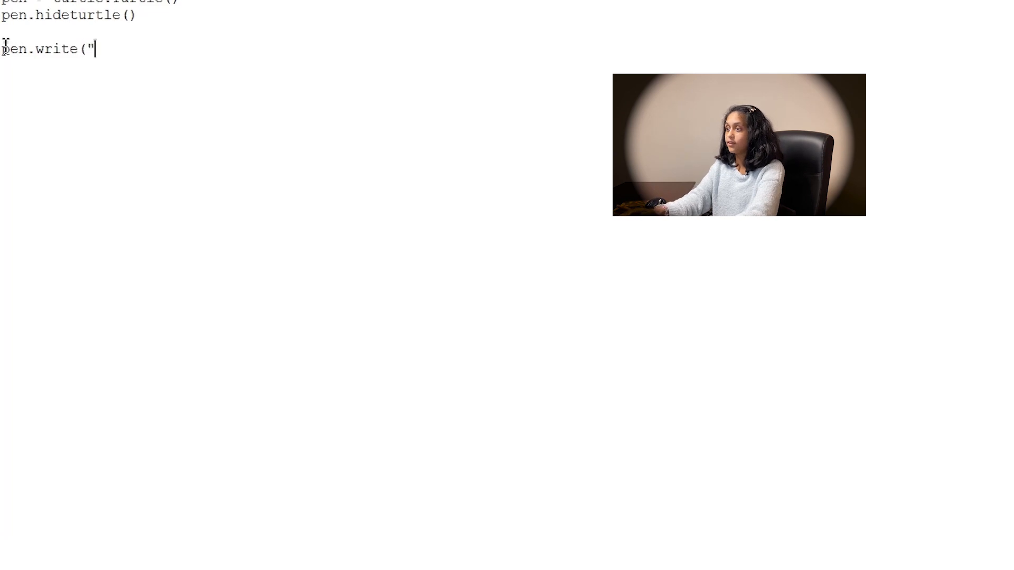
pyautogui.write('Turtle')
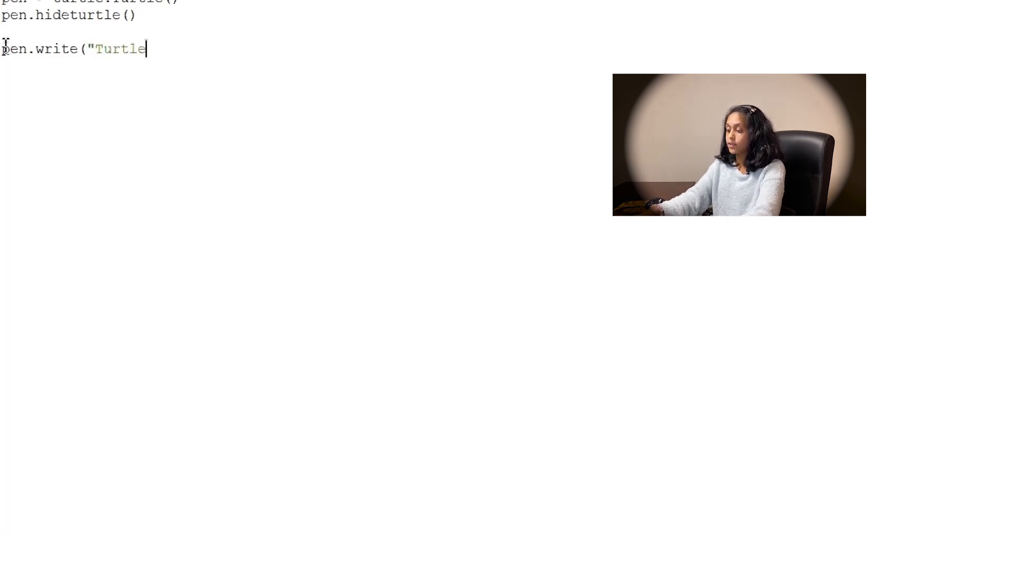
pyautogui.write('s Ro')
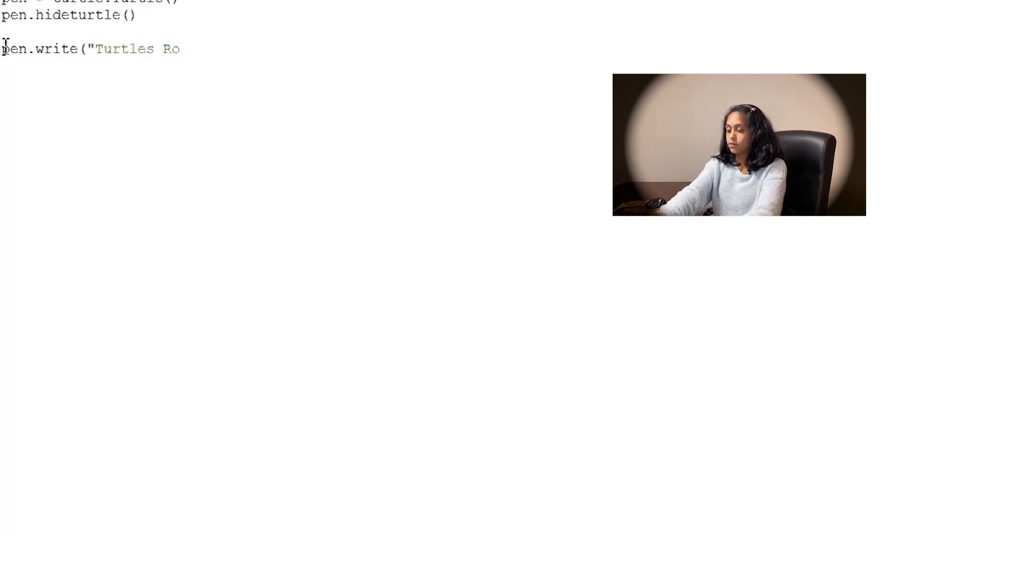
pyautogui.write('ck!')
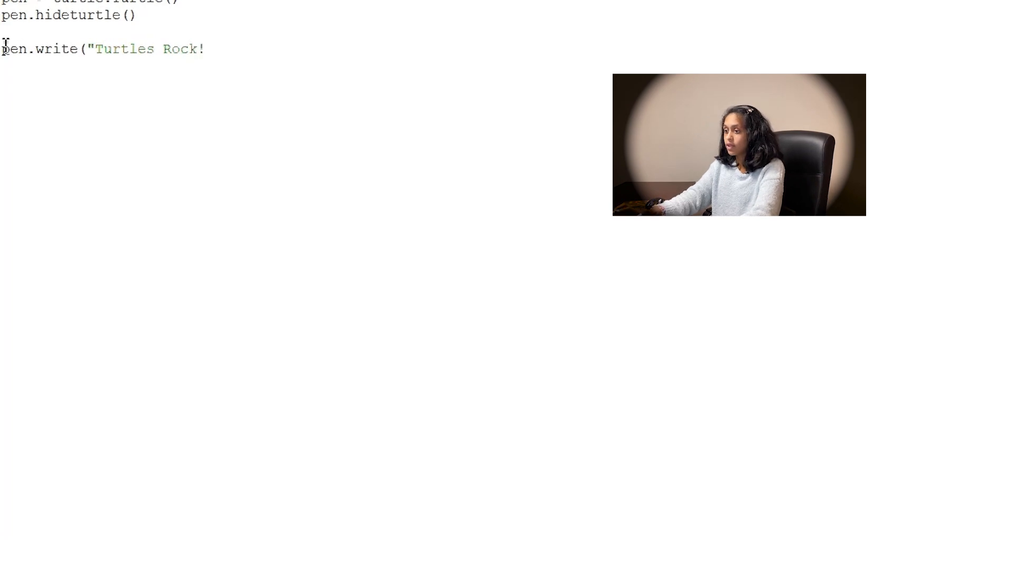
pyautogui.write('",')
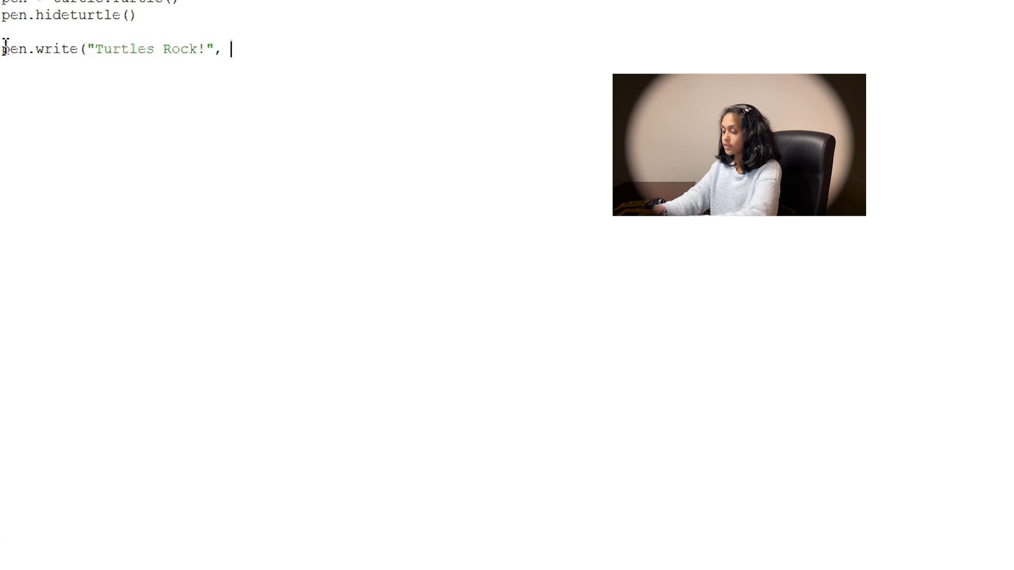
# Set font=("Open Sans", 60, "normal") and run to show the large text.
pyautogui.write('font=')
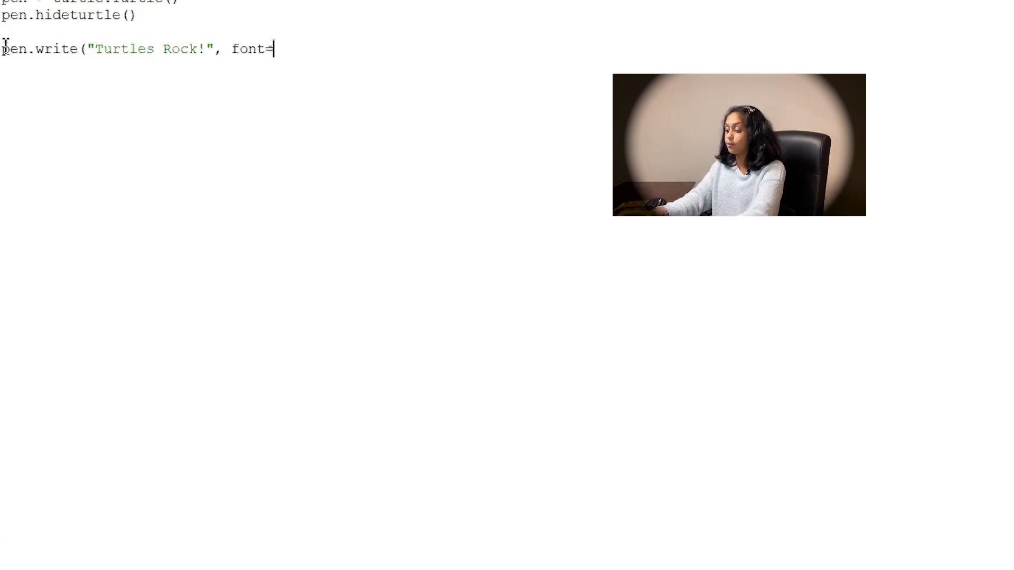
pyautogui.write('(')
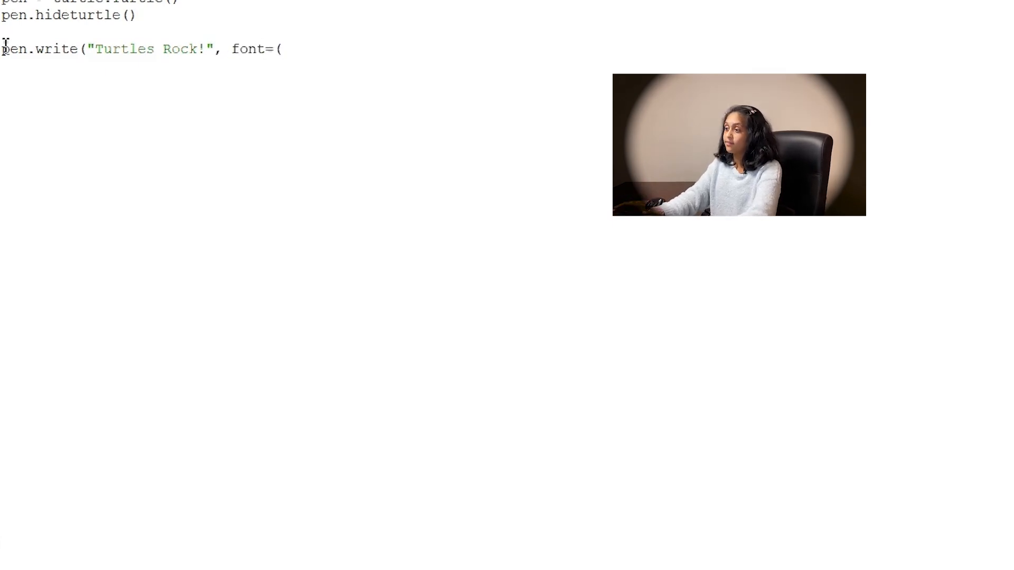
pyautogui.write('"')
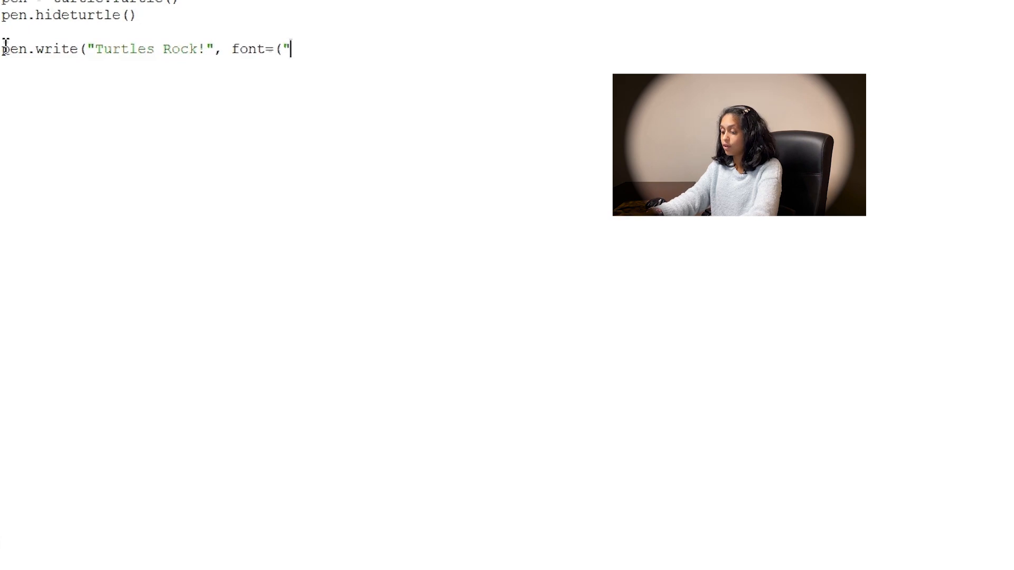
pyautogui.write('Op')
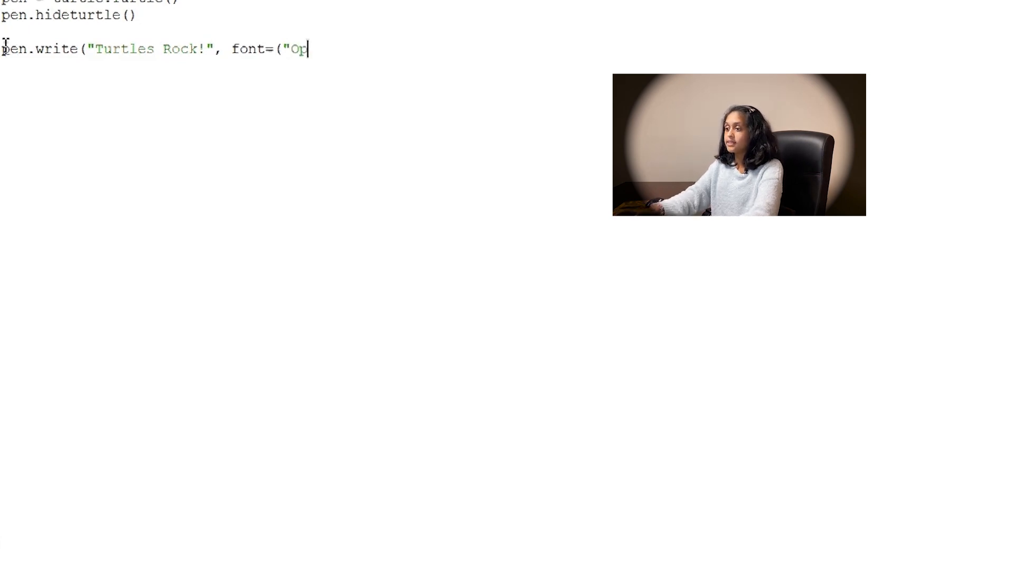
pyautogui.write('en Sans')
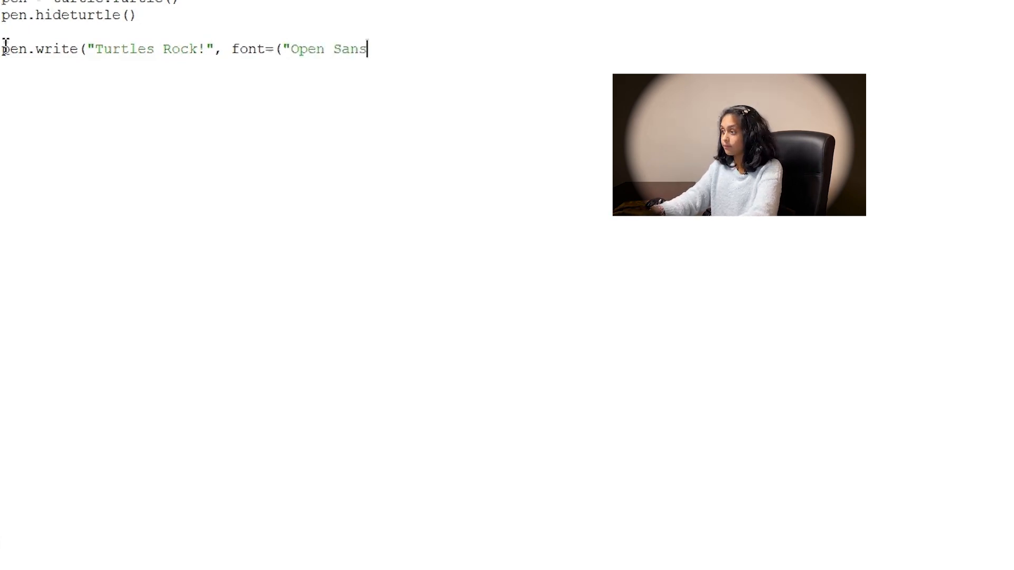
pyautogui.write('"')
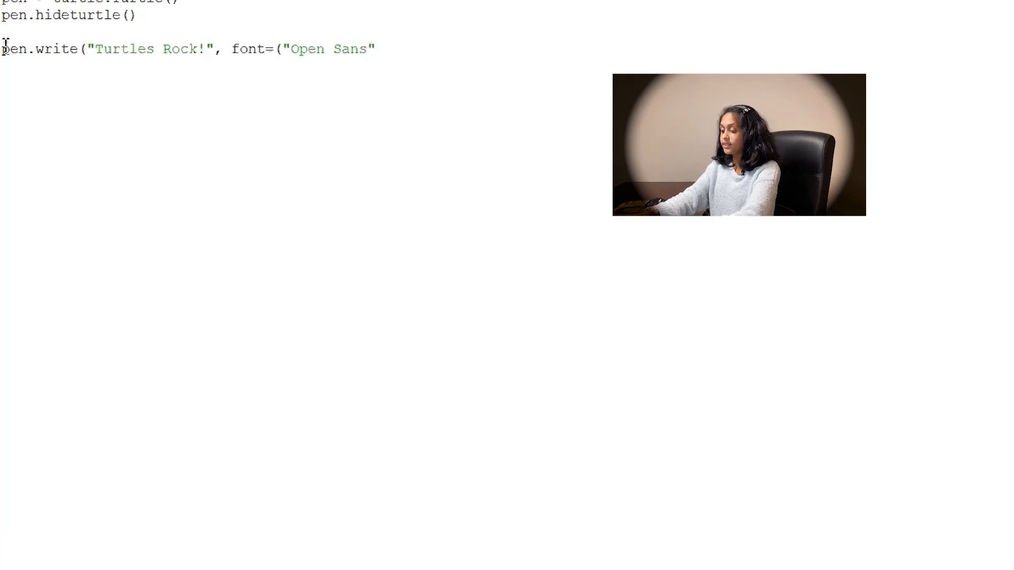
pyautogui.write(',')
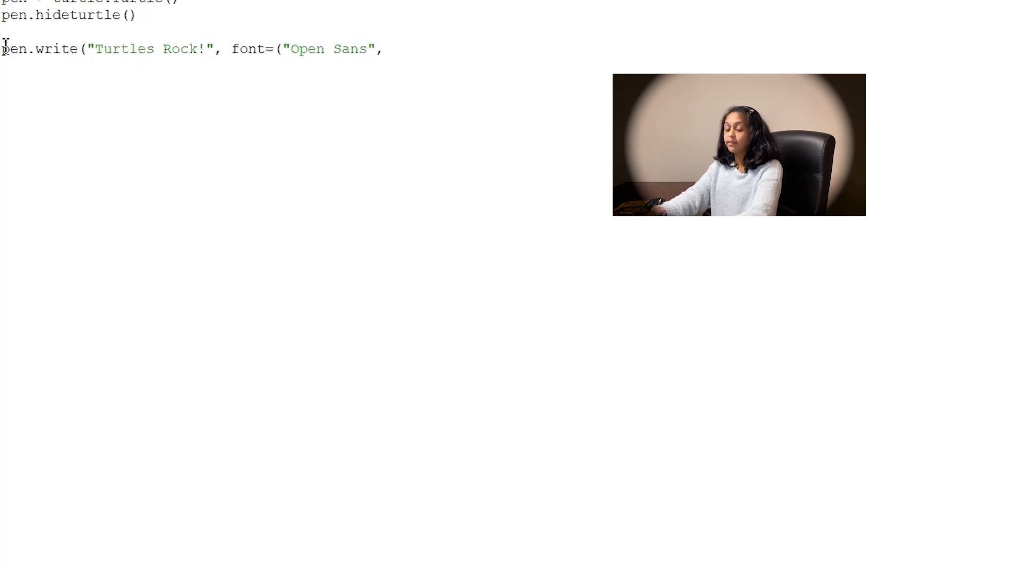
pyautogui.write('60,')
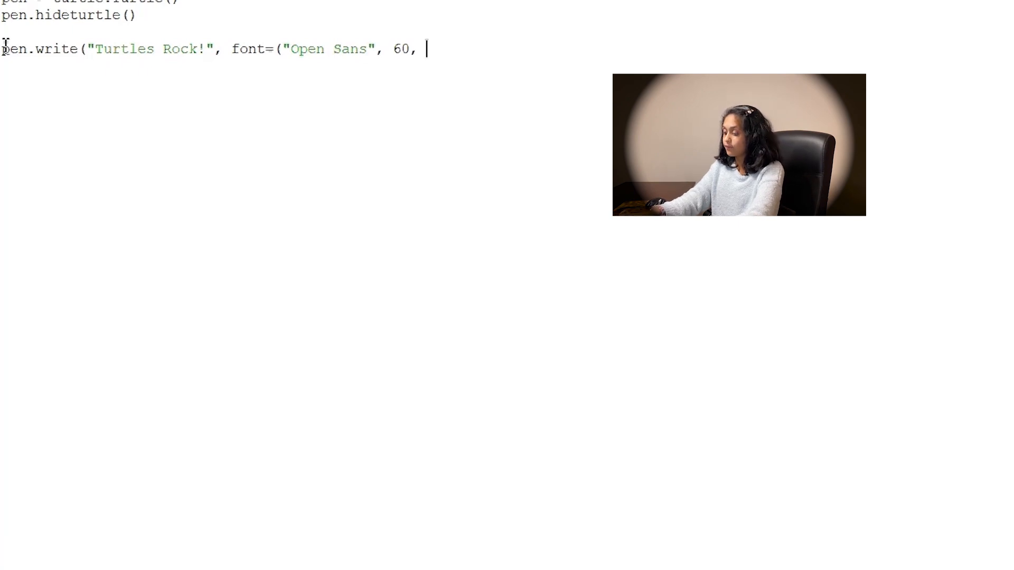
pyautogui.write('"')
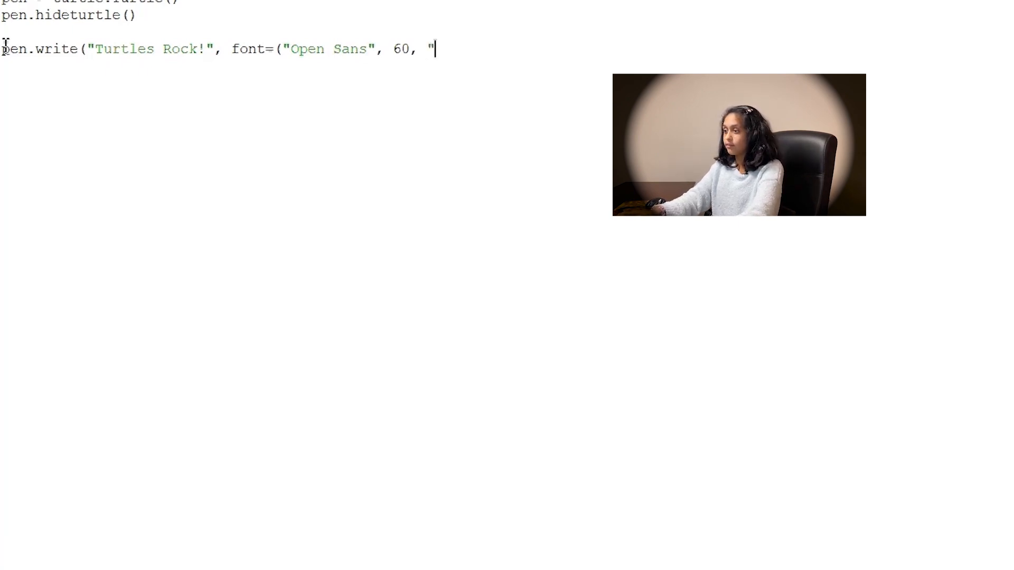
pyautogui.write('normal')
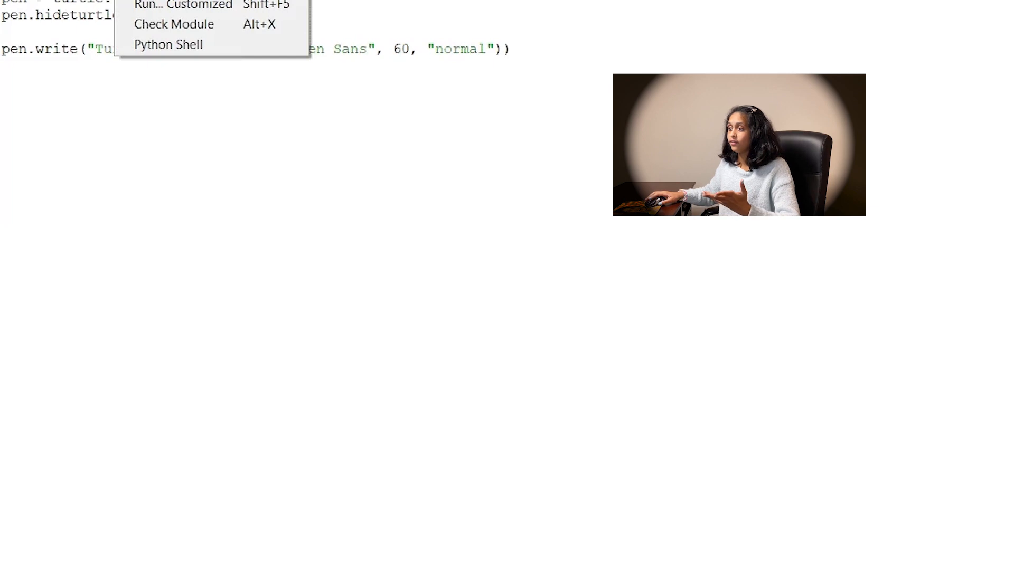
pyautogui.click(155, 4)
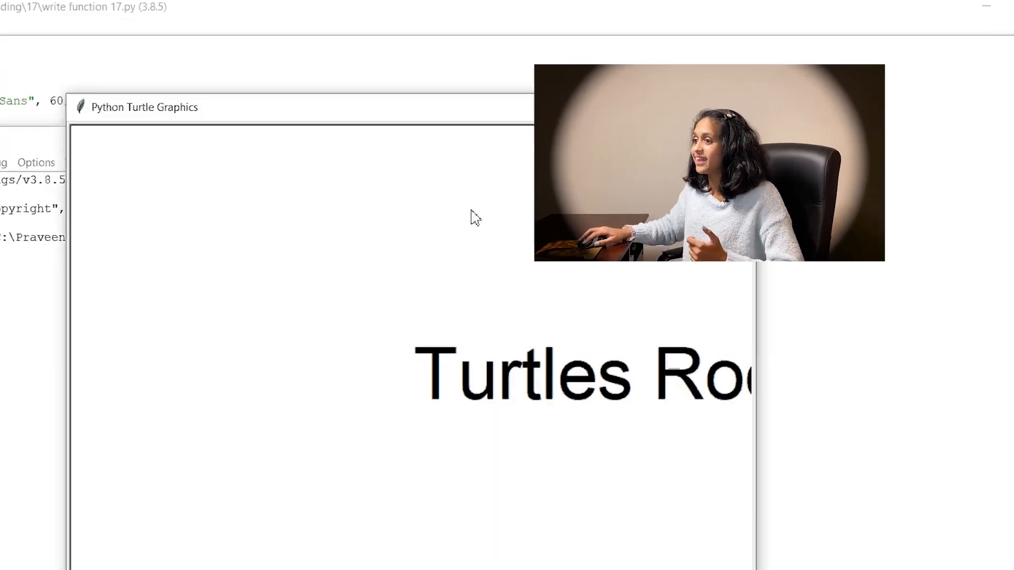